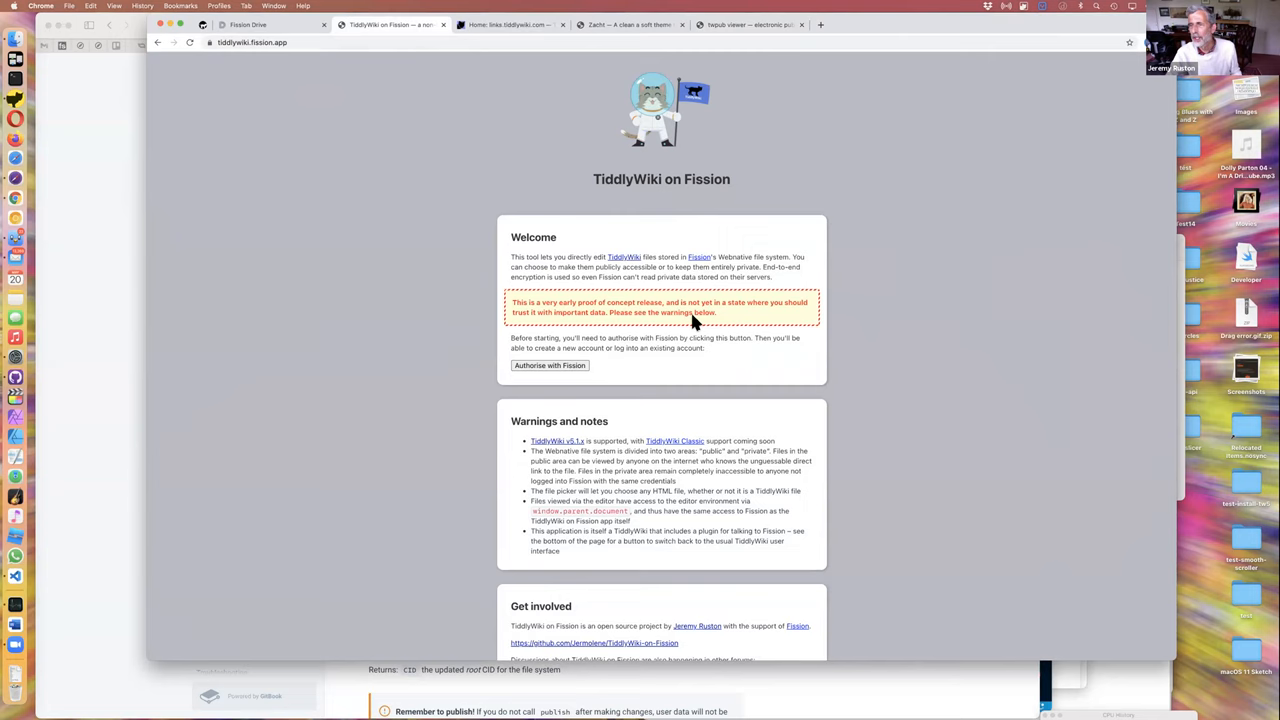
{"action": "mouse_move", "coordinate": [636, 346]}
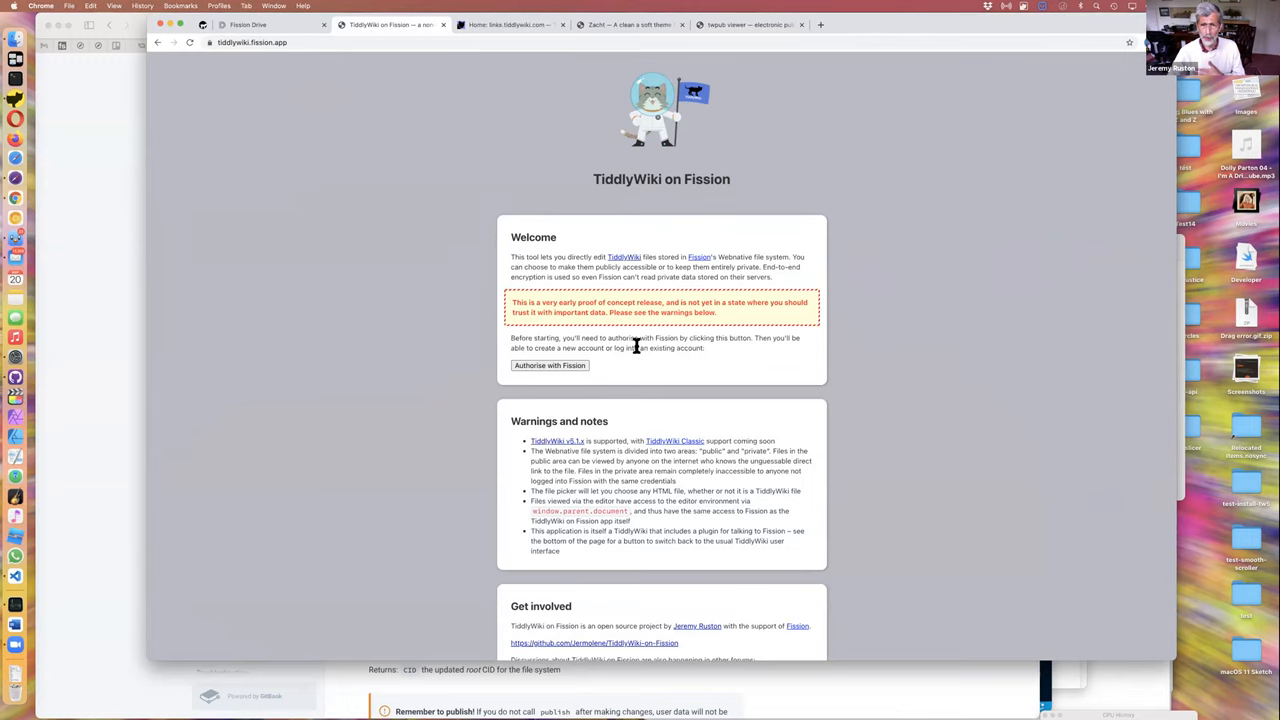
Step: Authorise TiddlyWiki on Fission and allow it filesystem access on the Fission permission page
{"action": "left_click", "coordinate": [548, 366]}
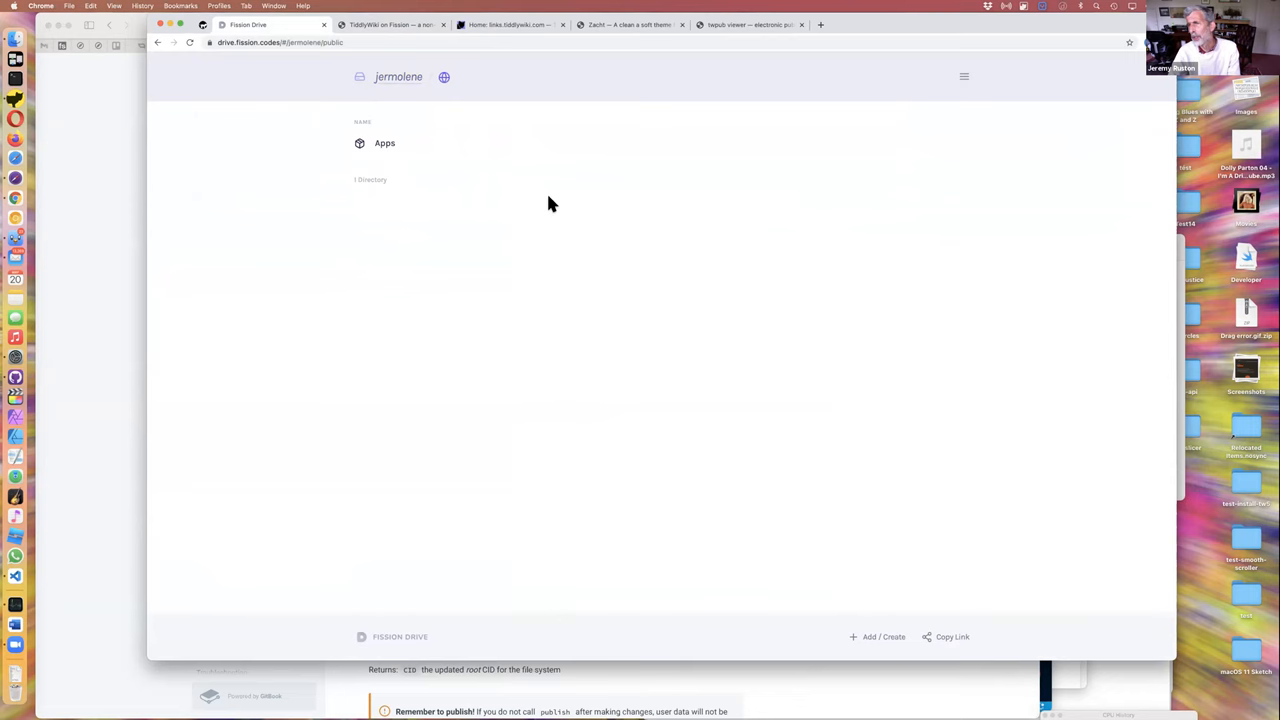
{"action": "left_click", "coordinate": [390, 24]}
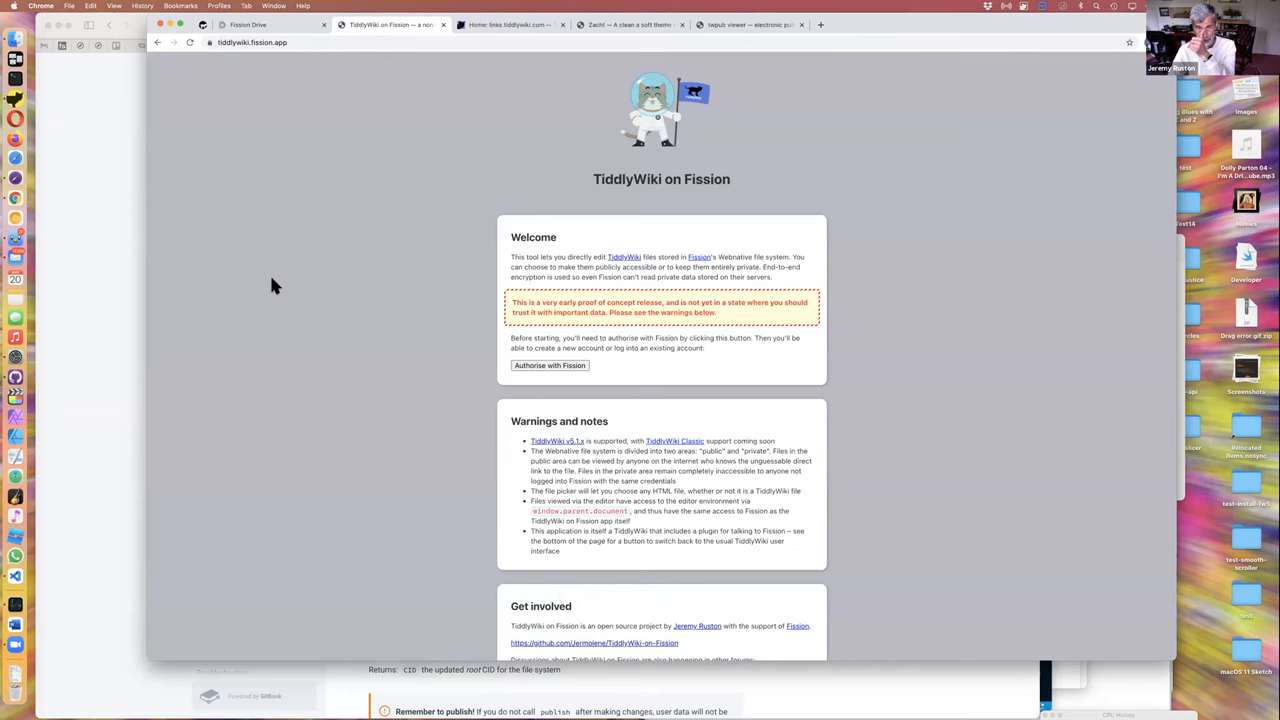
{"action": "left_click", "coordinate": [548, 364]}
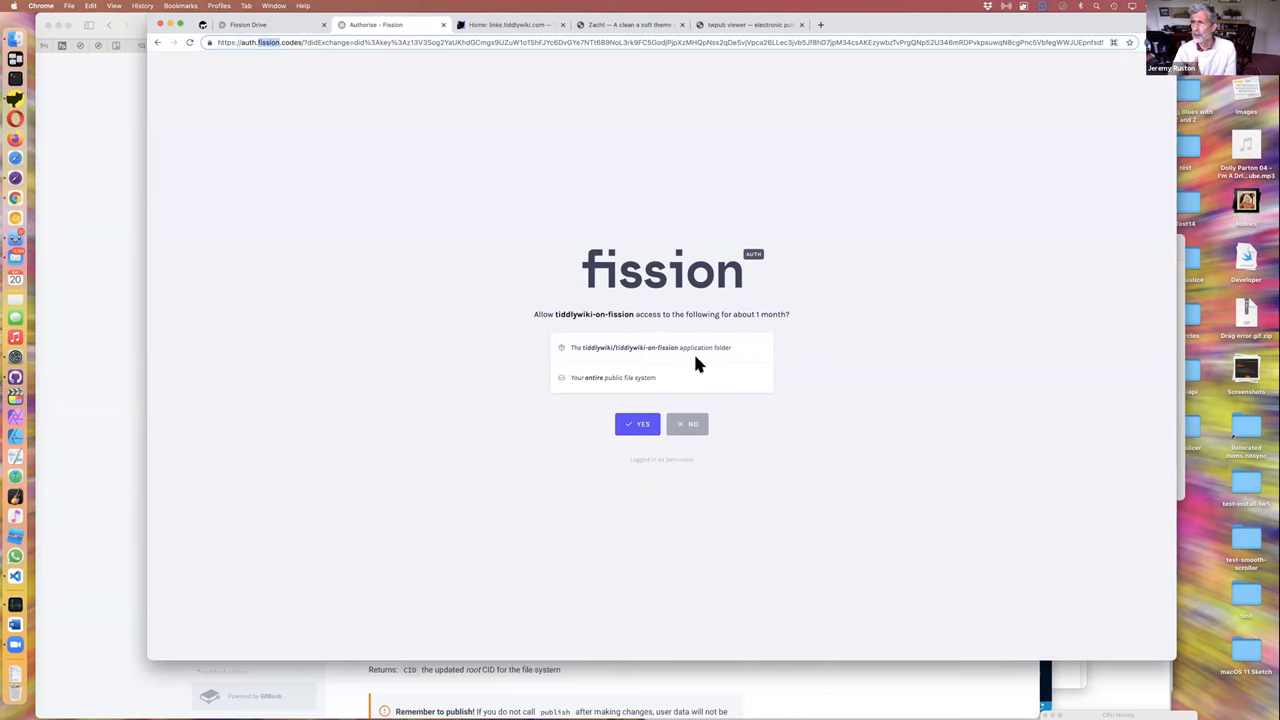
{"action": "left_click", "coordinate": [636, 424]}
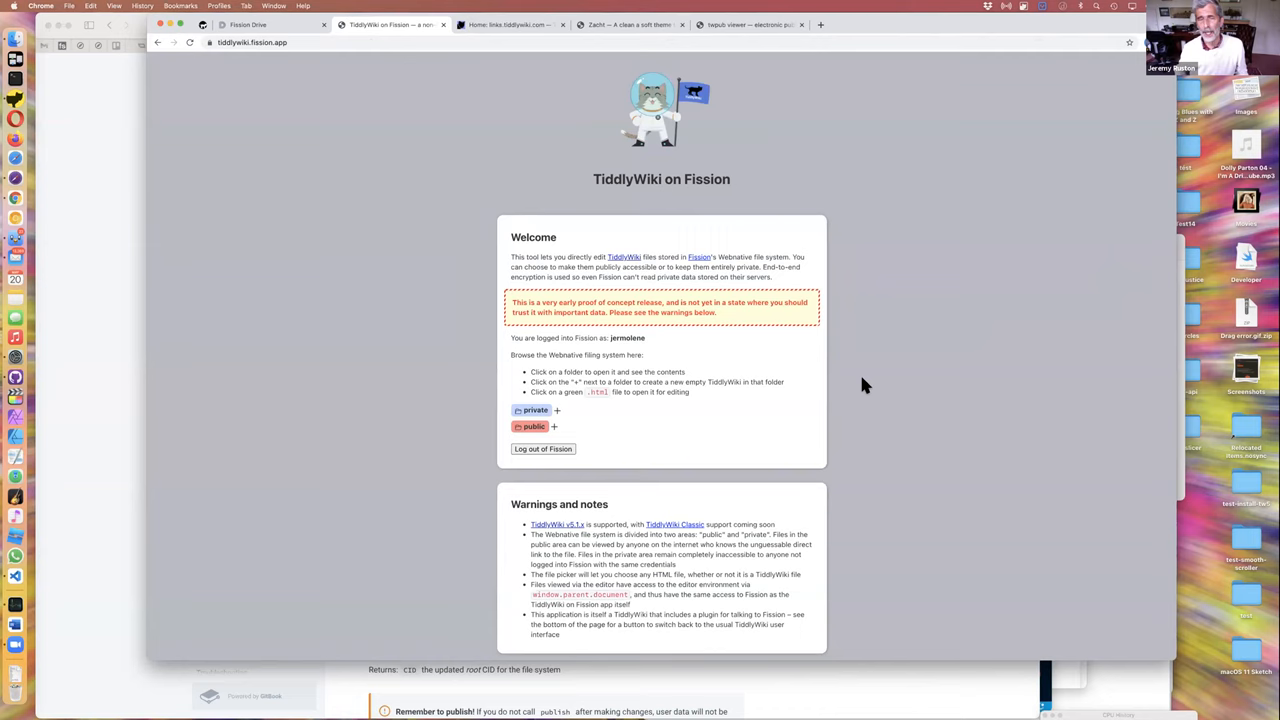
{"action": "scroll", "scroll_direction": "down", "scroll_amount": 3}
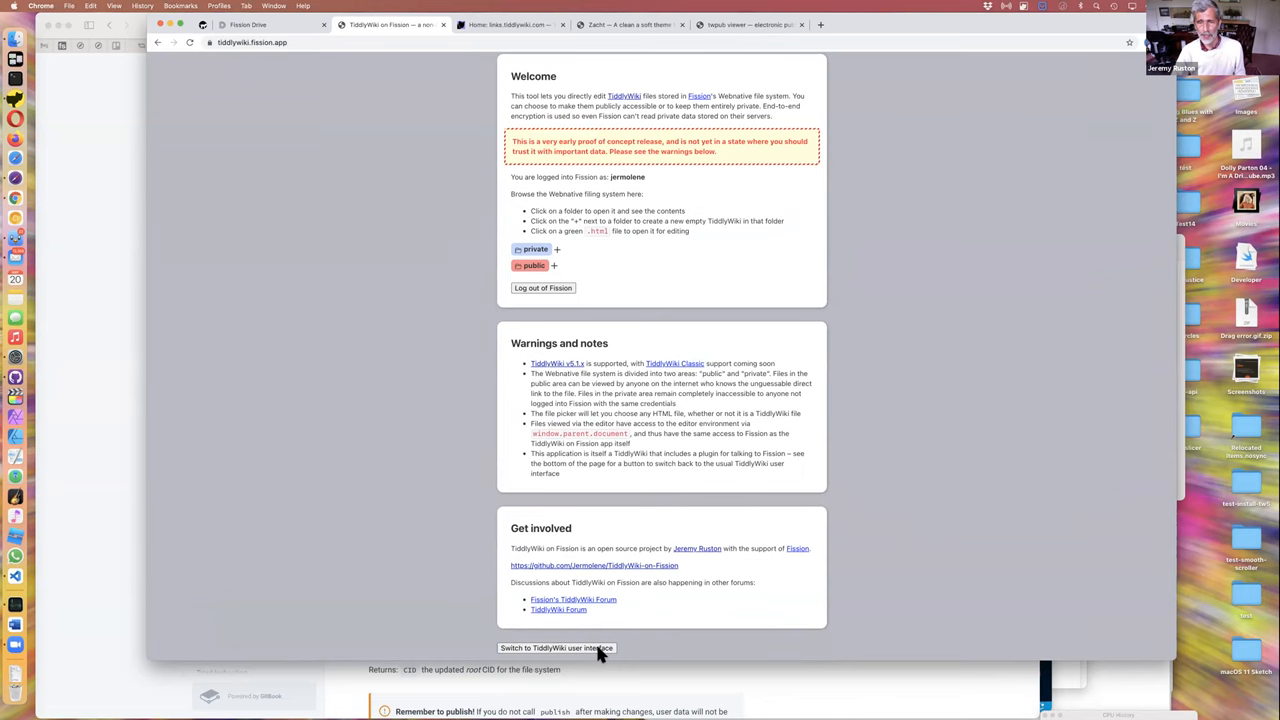
{"action": "left_click", "coordinate": [558, 650]}
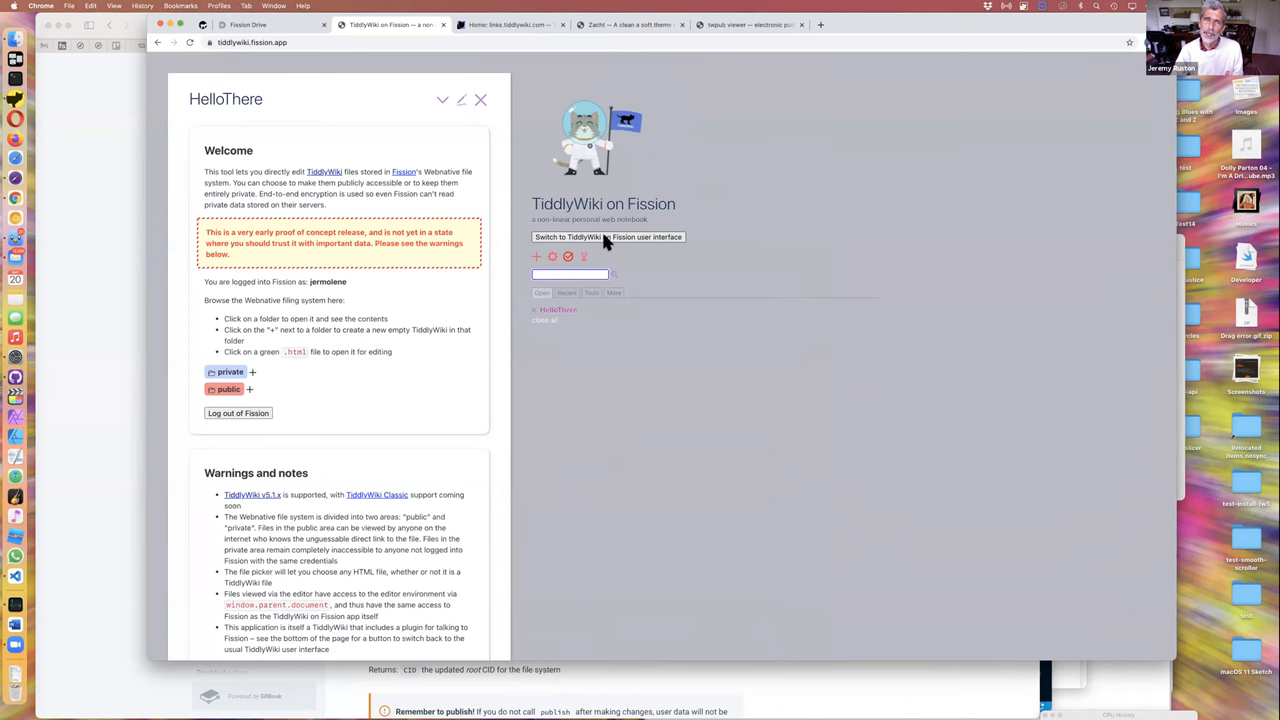
{"action": "left_click", "coordinate": [608, 236]}
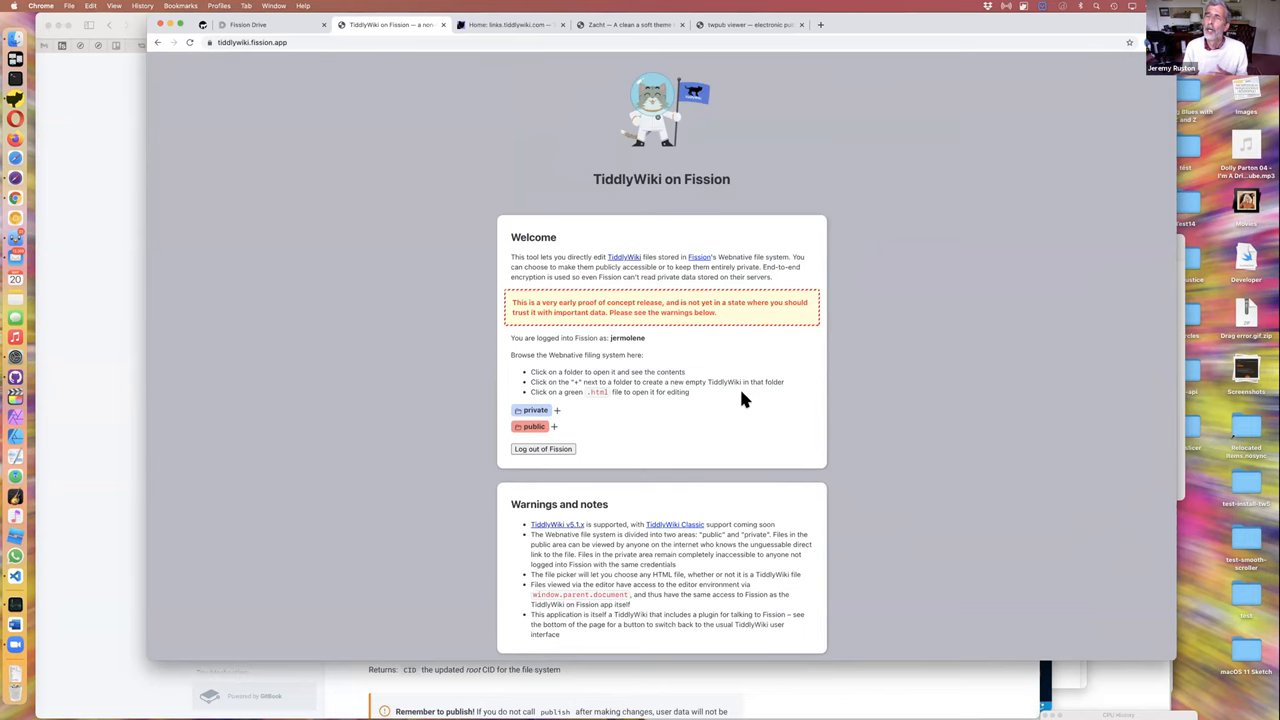
{"action": "mouse_move", "coordinate": [664, 428]}
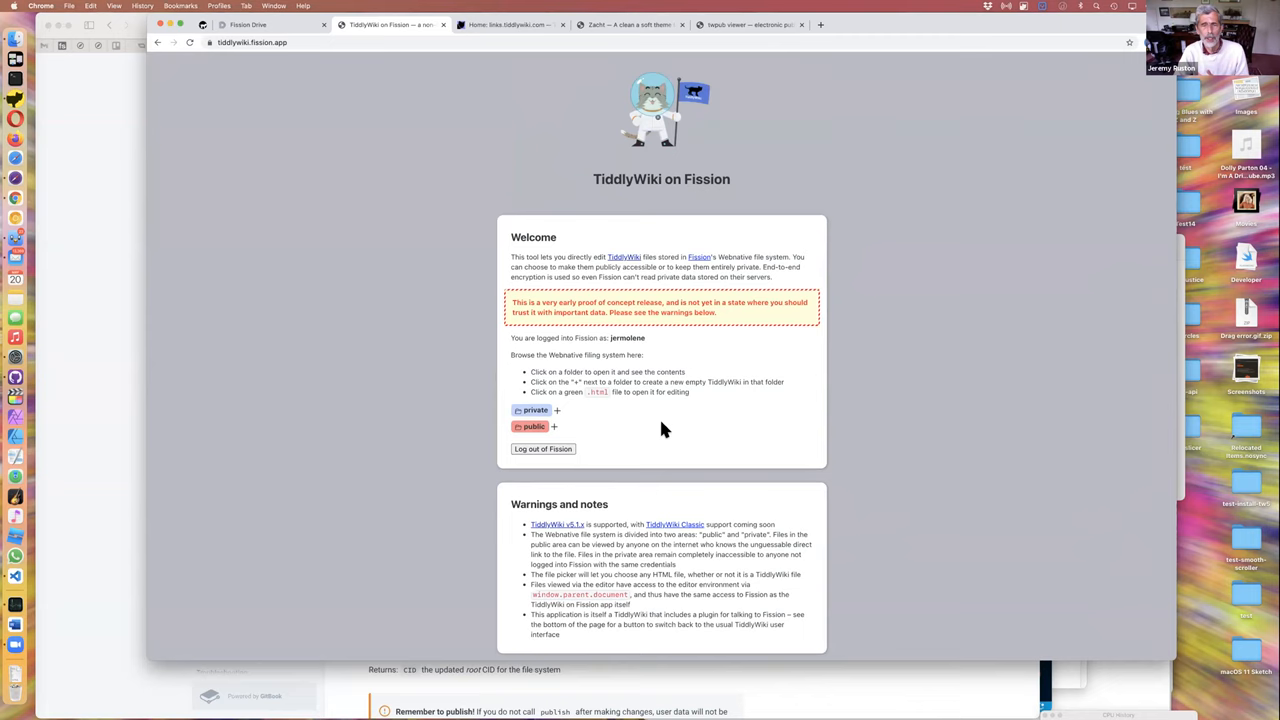
{"action": "mouse_move", "coordinate": [592, 422]}
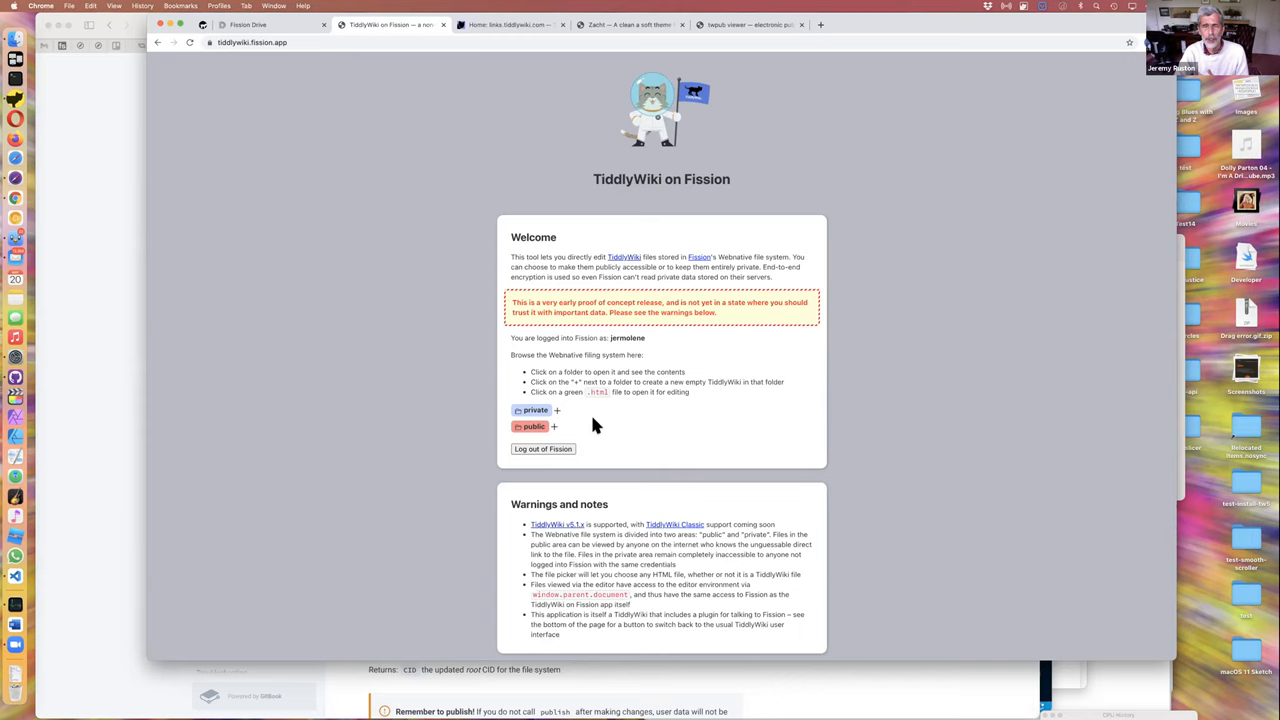
Step: Create index.html as a new empty wiki in the public folder and open it
{"action": "left_click", "coordinate": [530, 410]}
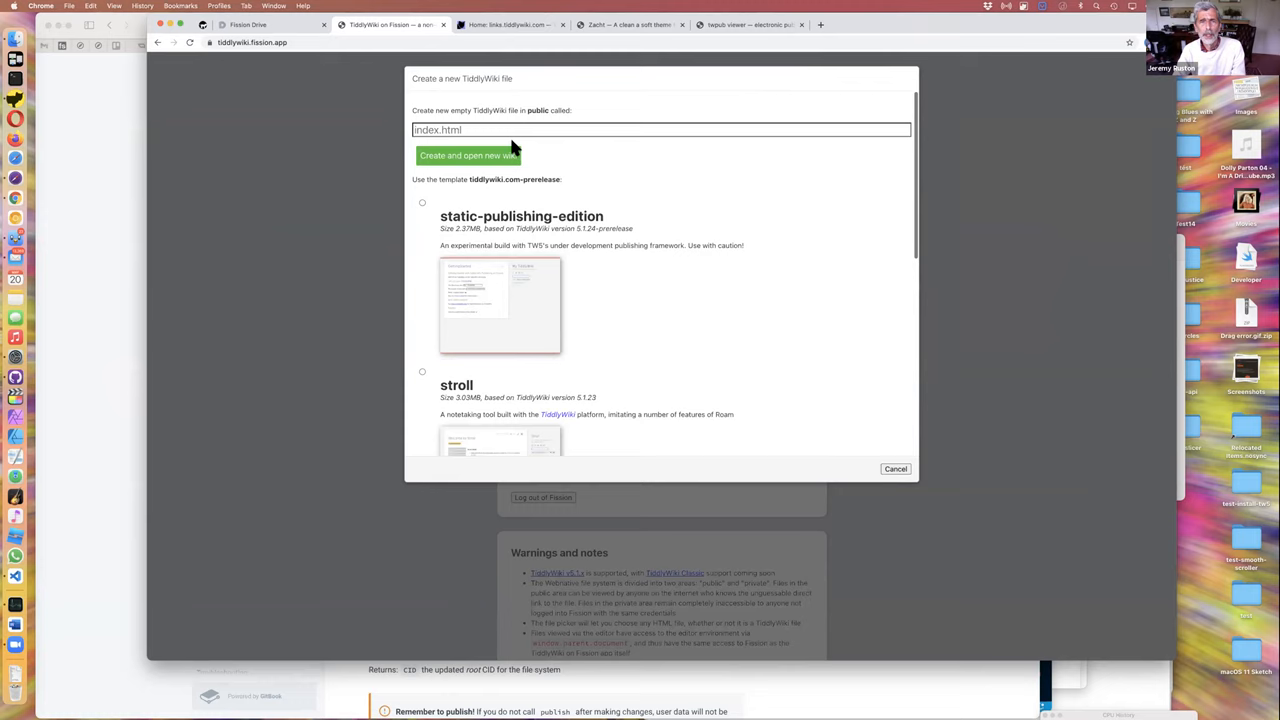
{"action": "left_click", "coordinate": [468, 156]}
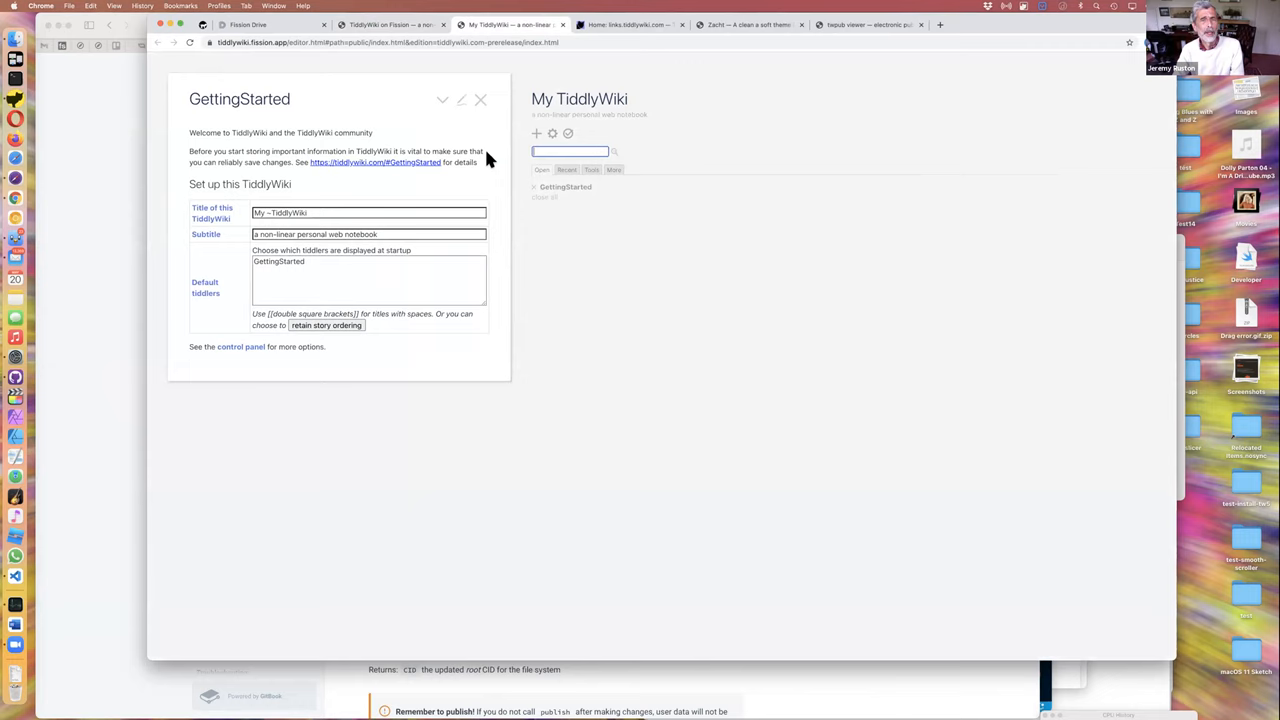
{"action": "mouse_move", "coordinate": [624, 24]}
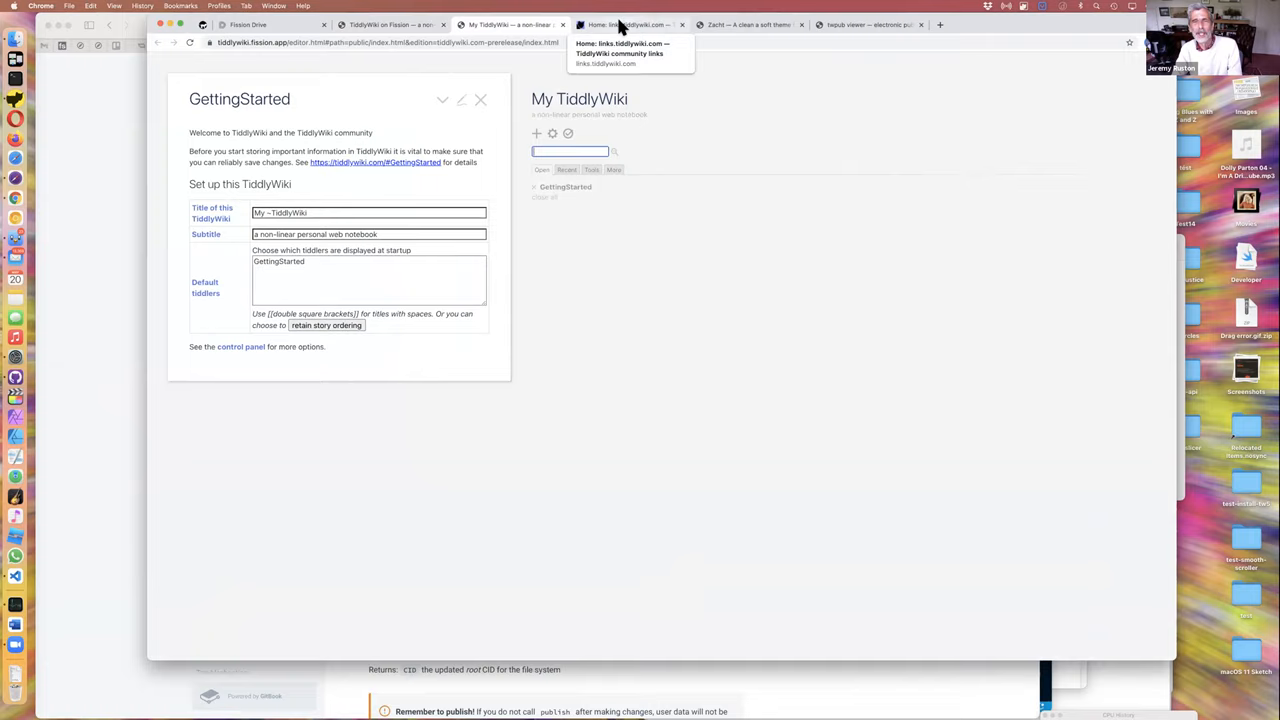
Step: Browse links.tiddlywiki.com and its contributors, then filter the links by 'theme'
{"action": "left_click", "coordinate": [620, 24]}
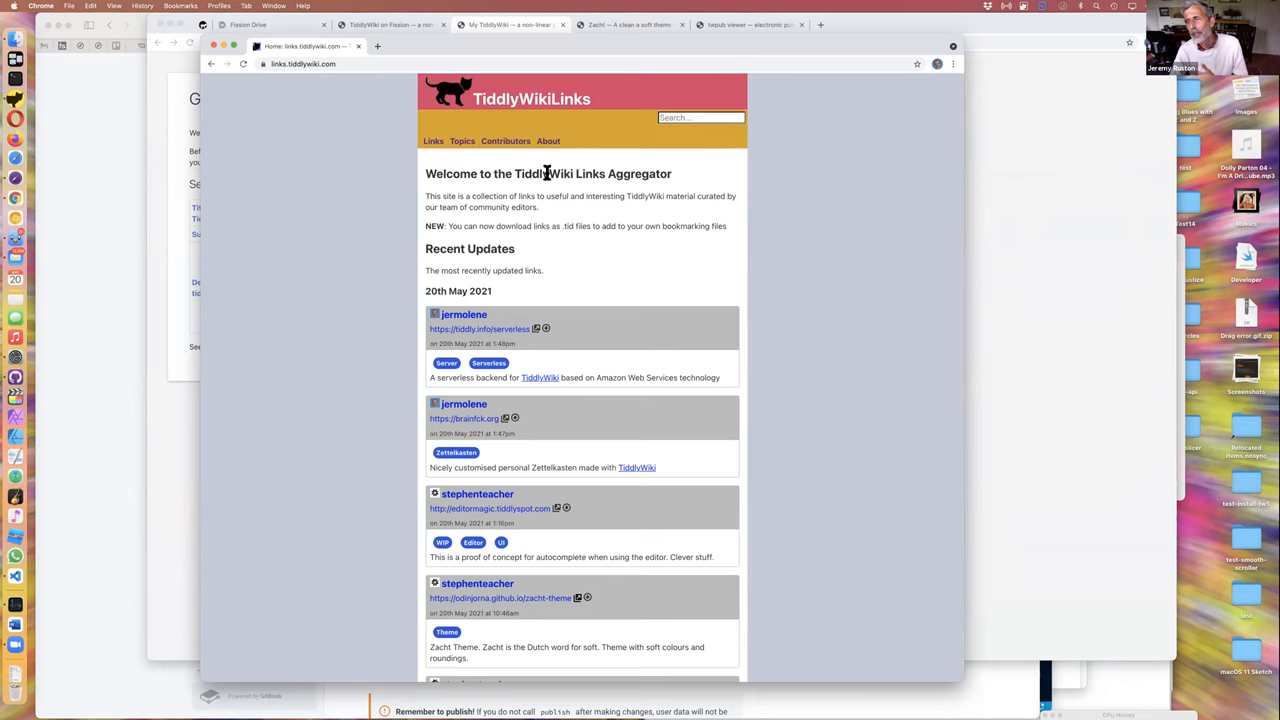
{"action": "left_click", "coordinate": [504, 140]}
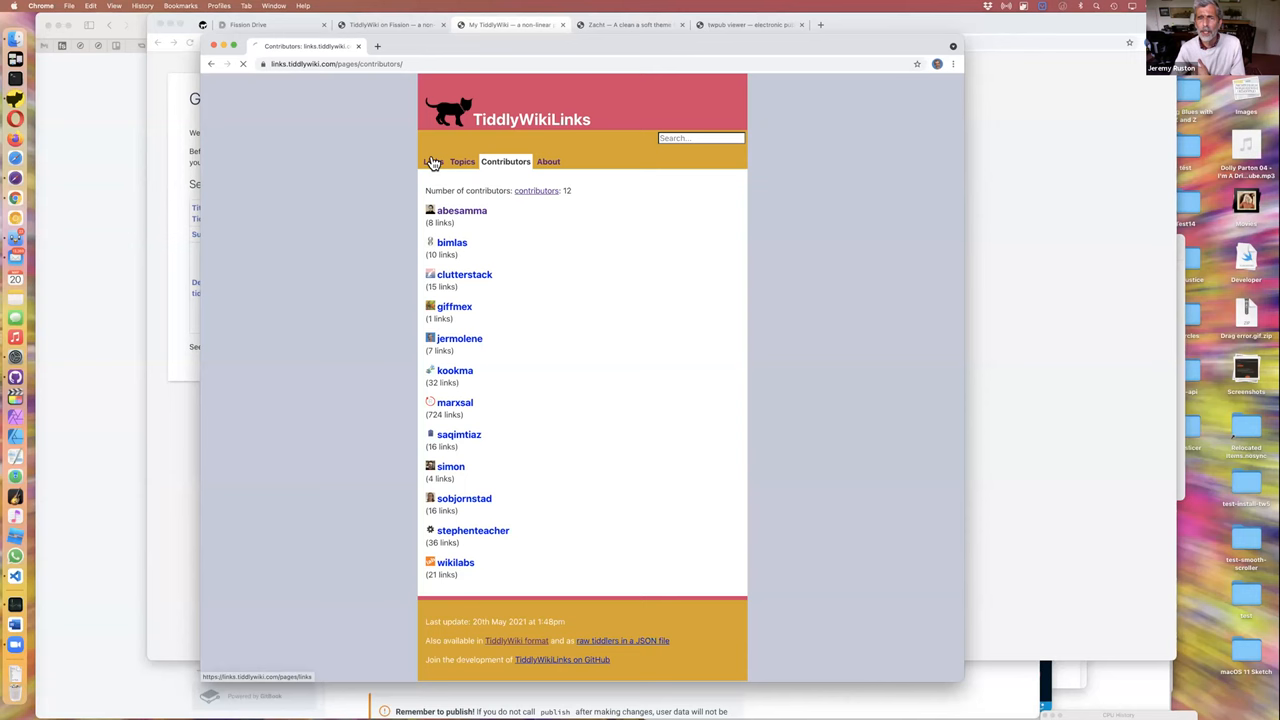
{"action": "left_click", "coordinate": [432, 160]}
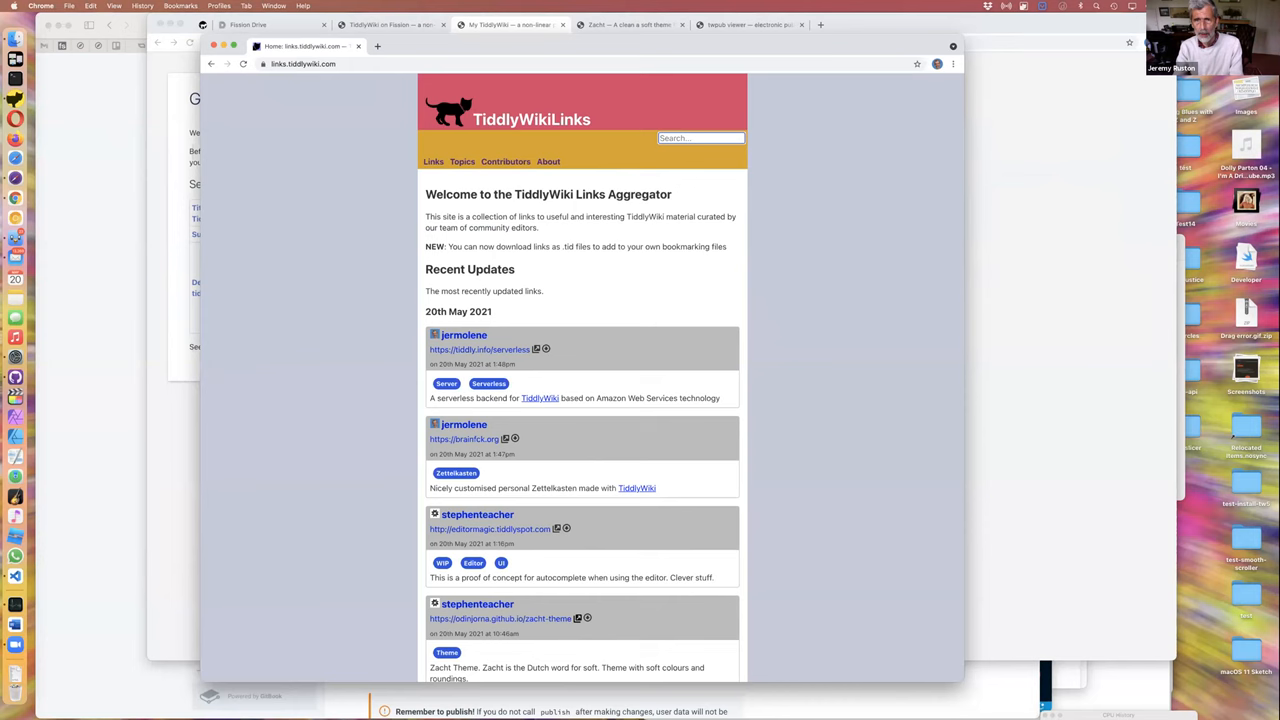
{"action": "type", "text": "theme"}
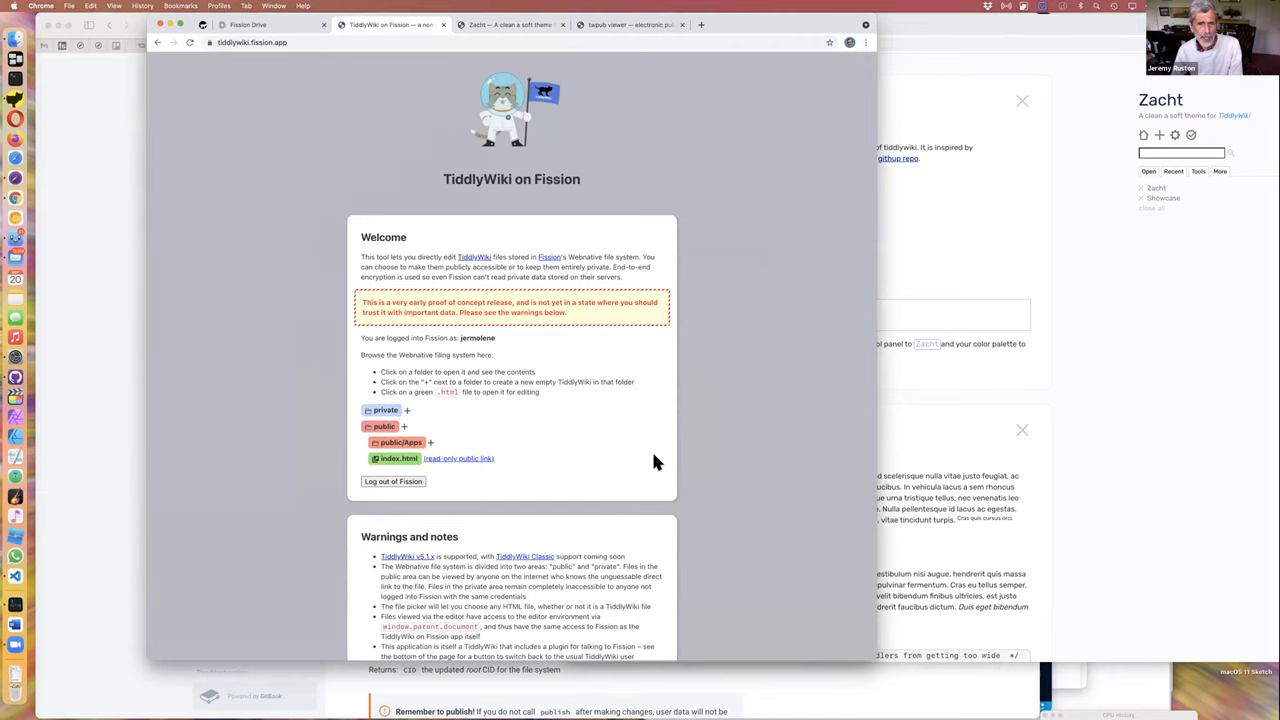
Step: Open index.html from the file list in the TiddlyWiki editor
{"action": "left_click", "coordinate": [396, 458]}
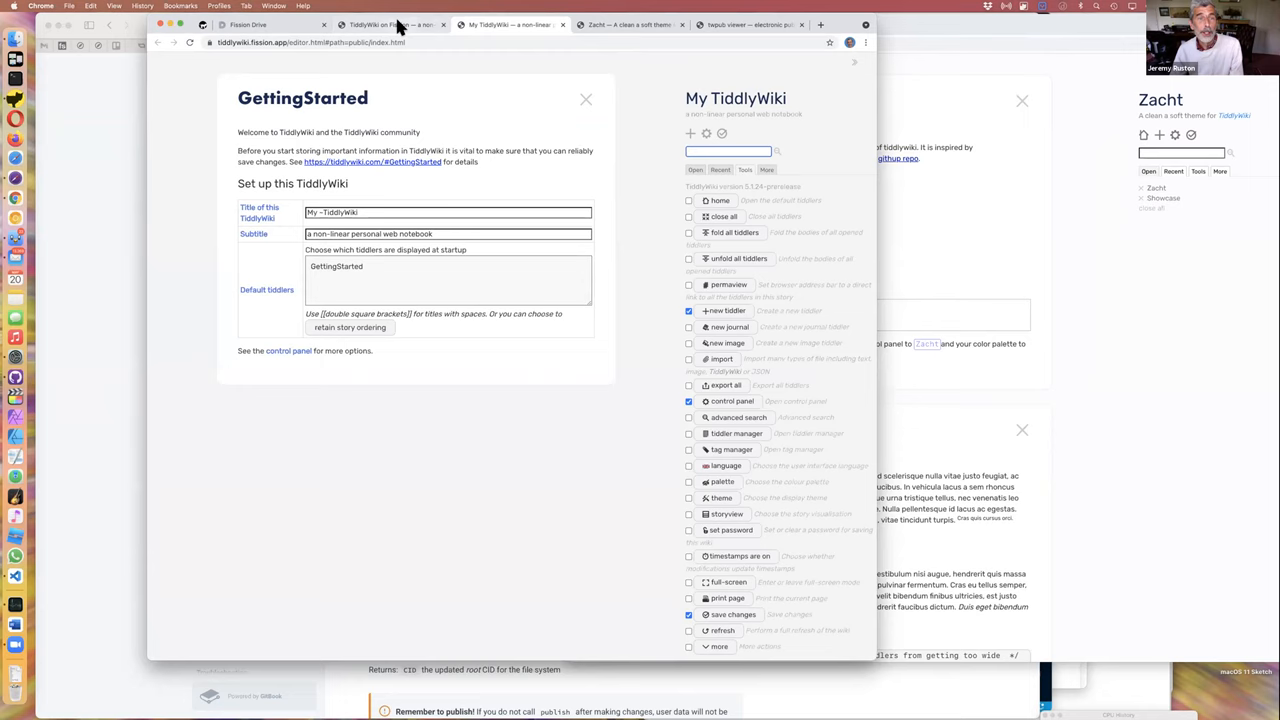
{"action": "mouse_move", "coordinate": [396, 24]}
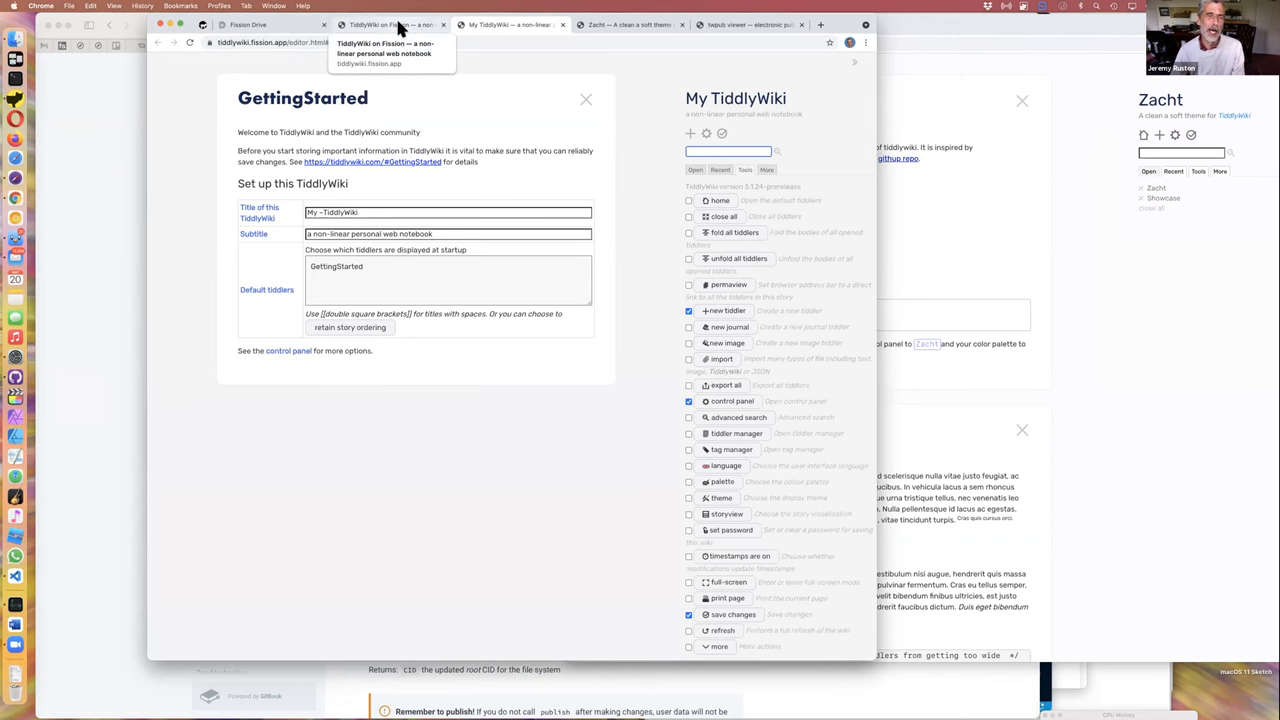
Step: From the Fission home page, open the read-only public copy of index.html
{"action": "left_click", "coordinate": [388, 24]}
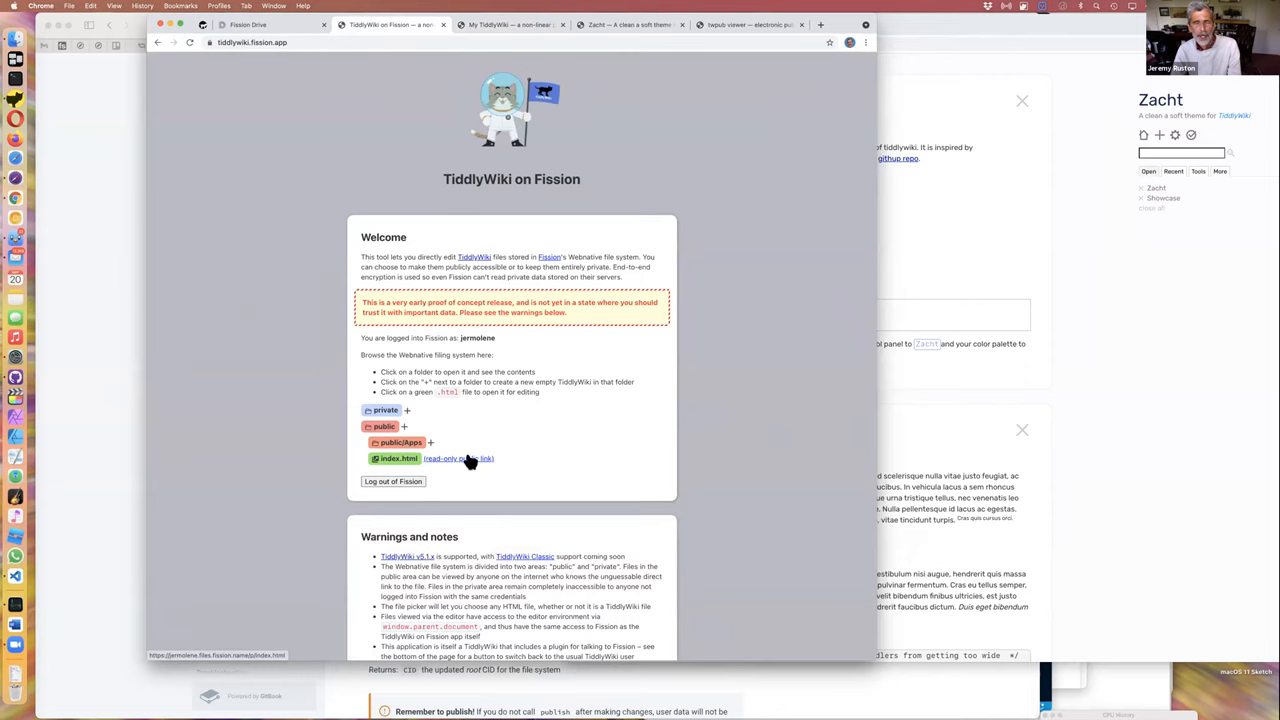
{"action": "left_click", "coordinate": [454, 458]}
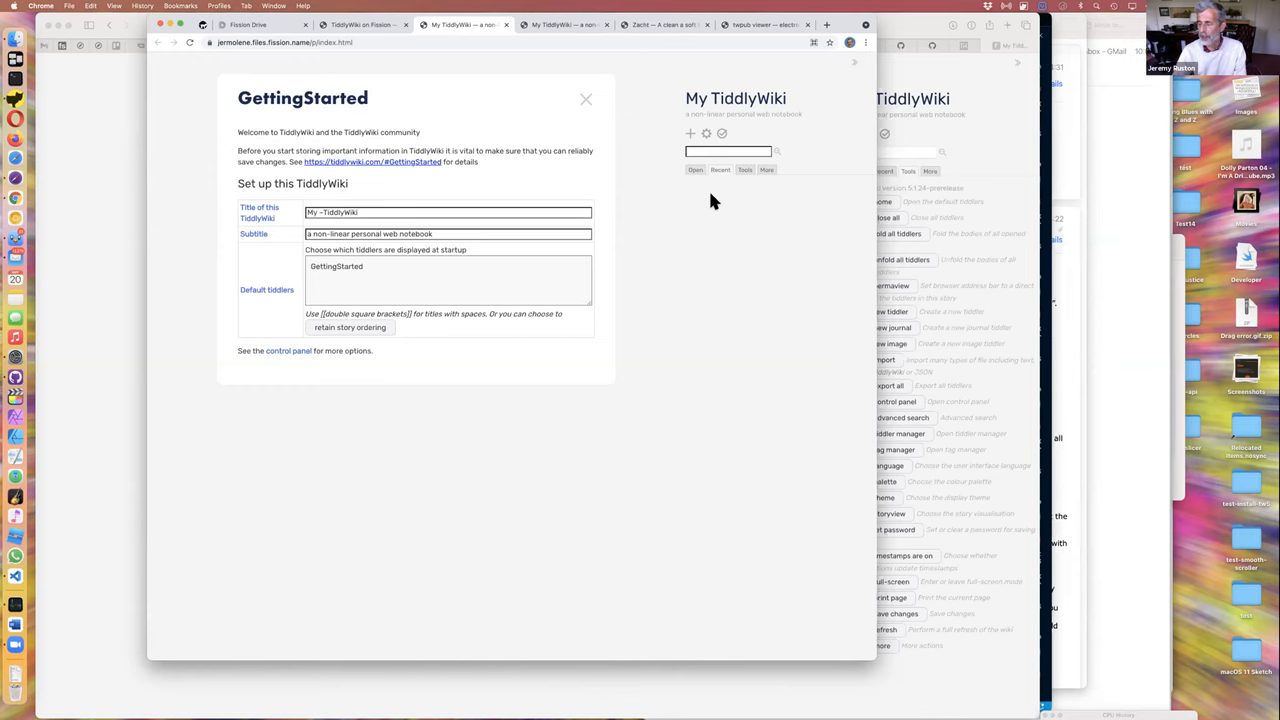
{"action": "mouse_move", "coordinate": [704, 228]}
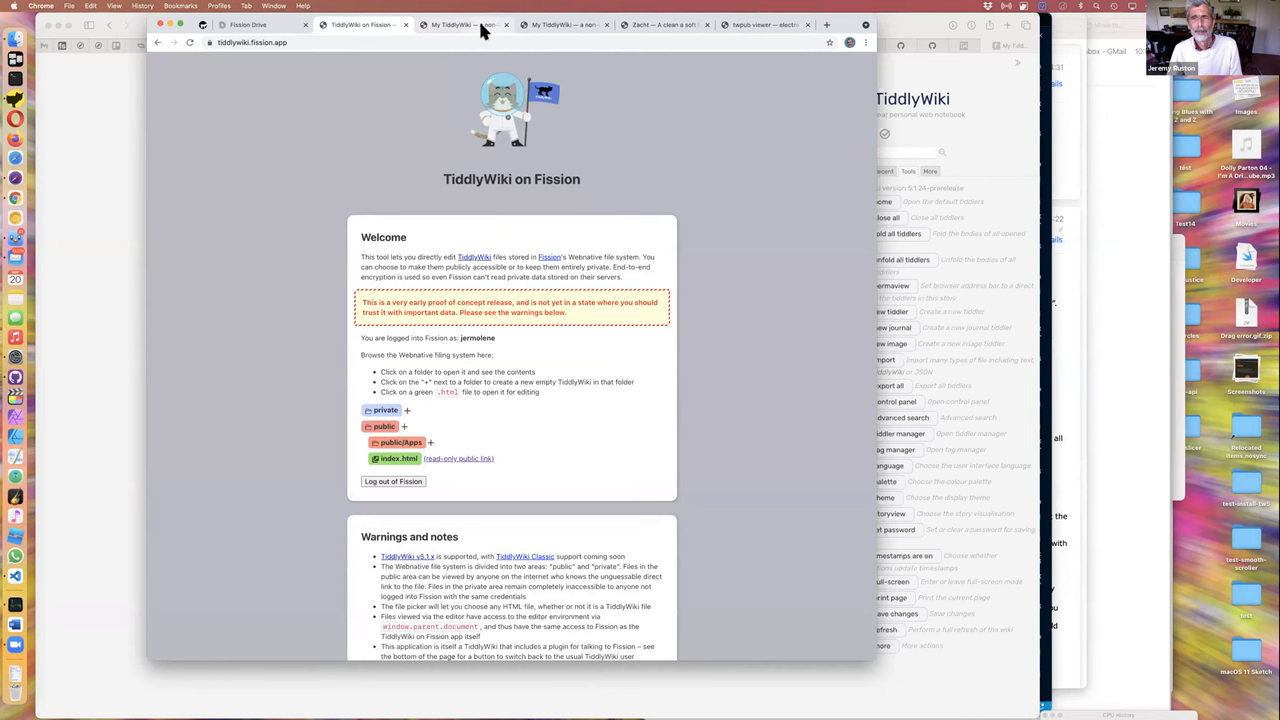
{"action": "left_click", "coordinate": [460, 28]}
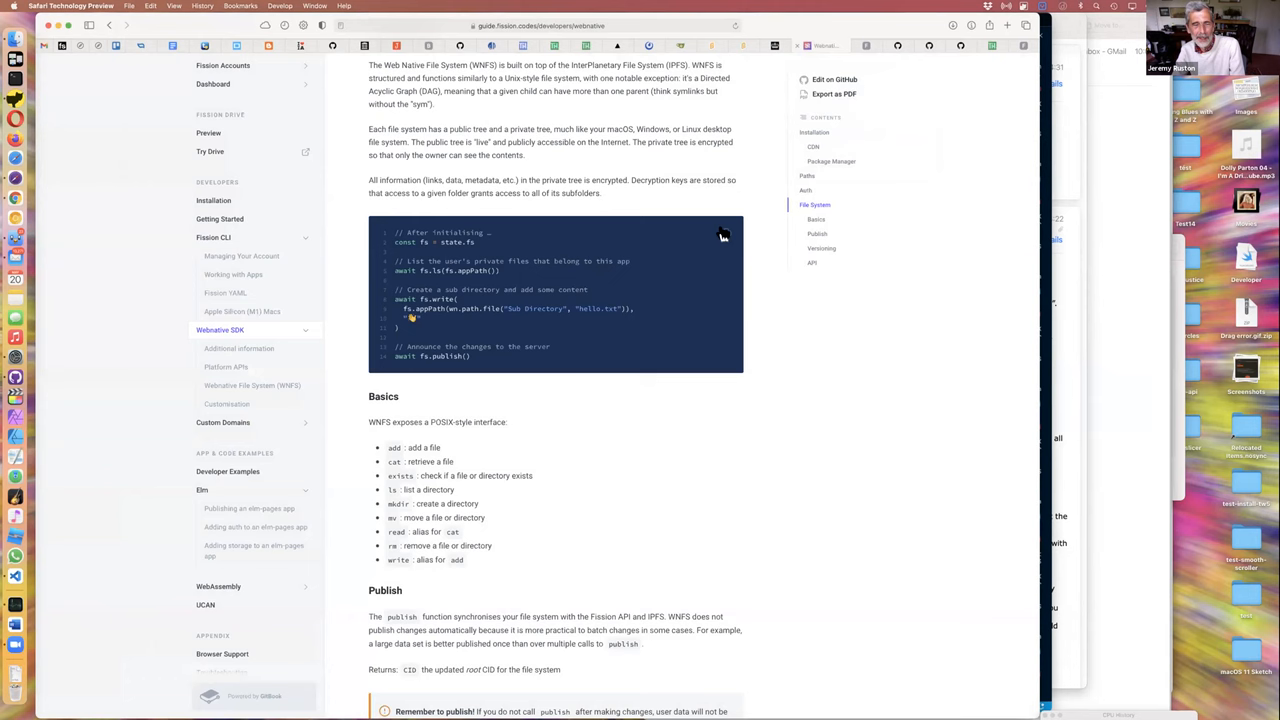
Step: Navigate the Fission Guide sidebar to the Working with Apps page
{"action": "scroll", "scroll_direction": "down", "scroll_amount": 3}
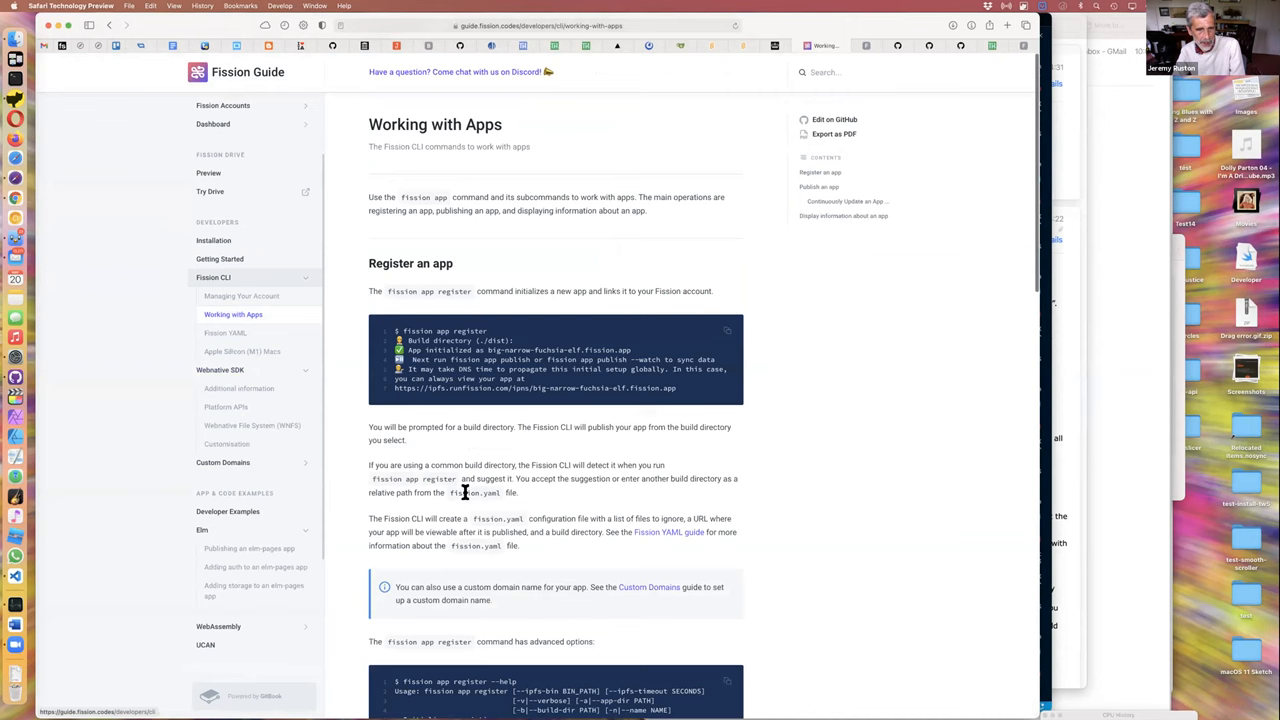
{"action": "left_click", "coordinate": [224, 366]}
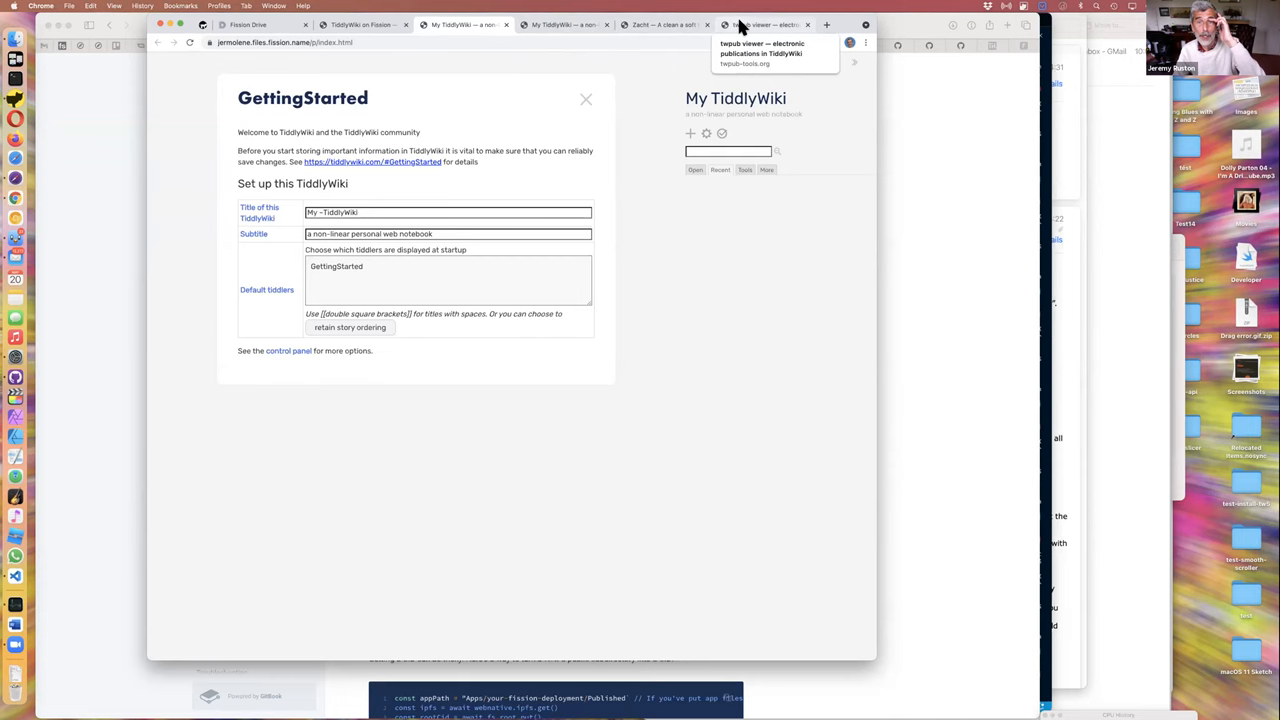
Step: Switch to the twpub-tools.org viewer showing its HelloThere welcome tiddler
{"action": "left_click", "coordinate": [764, 24]}
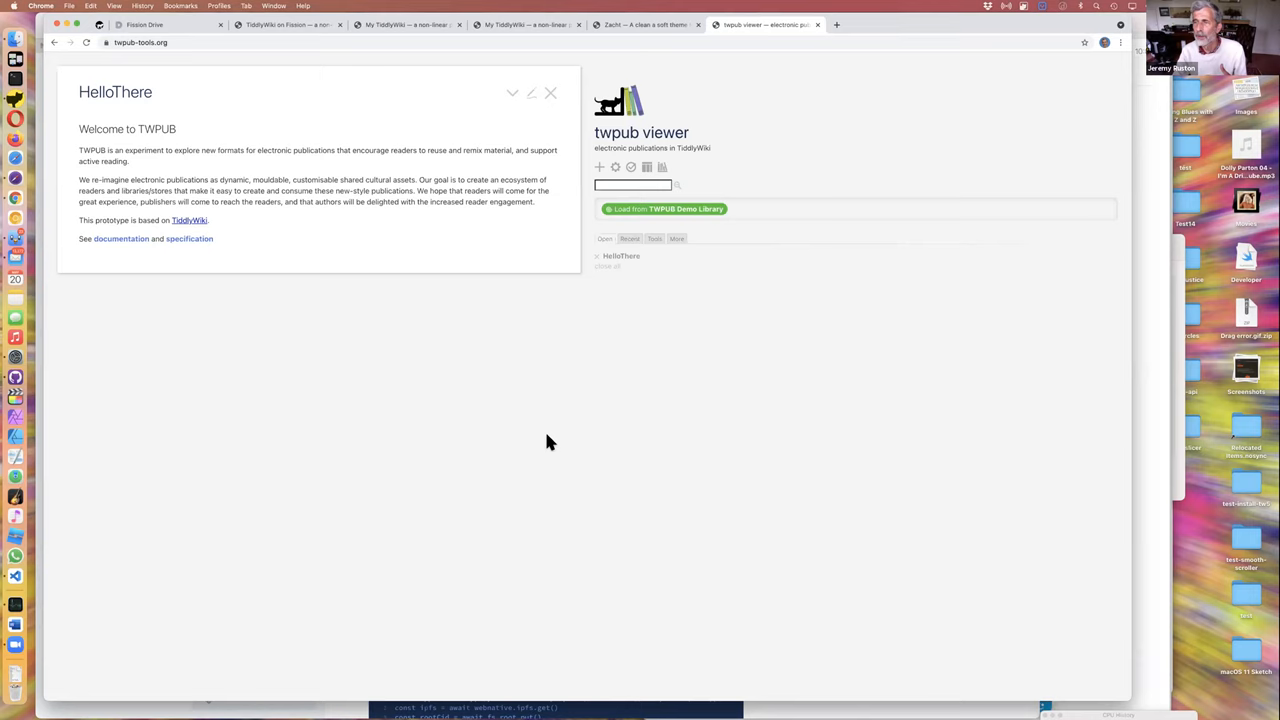
{"action": "mouse_move", "coordinate": [514, 424]}
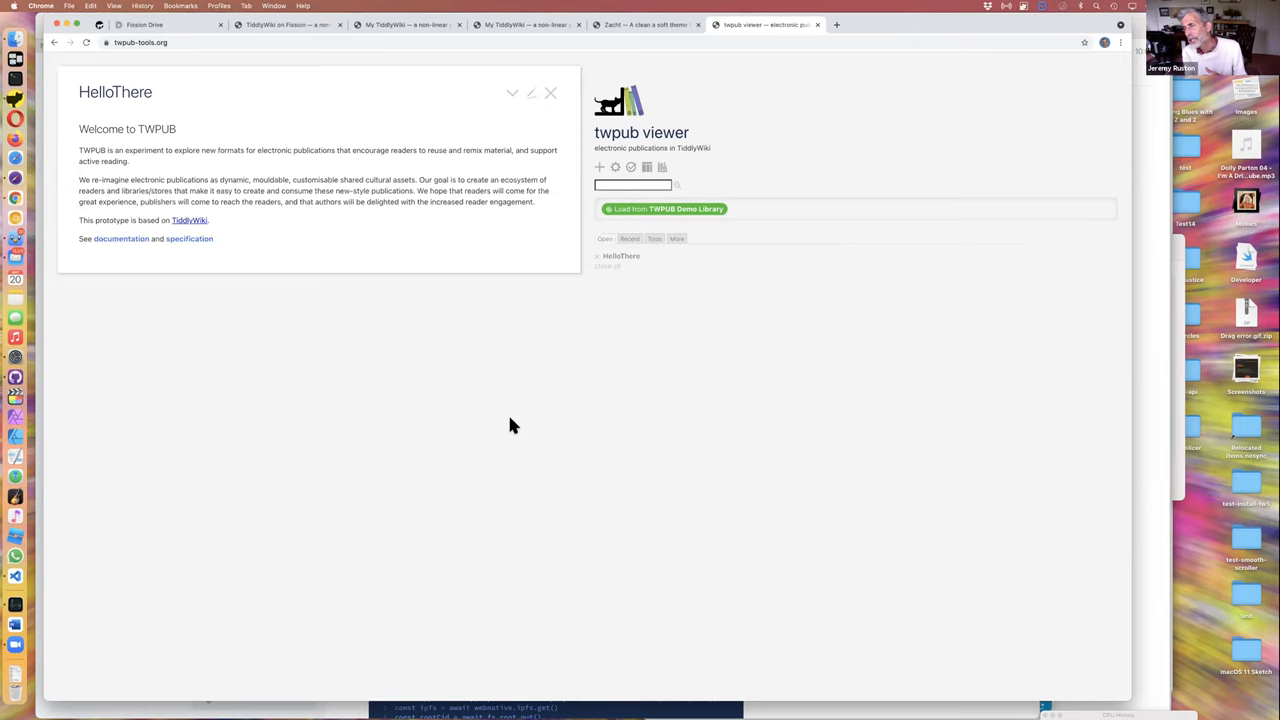
Step: Load the TWPUB Demo Library and install its first listed book
{"action": "left_click", "coordinate": [664, 210]}
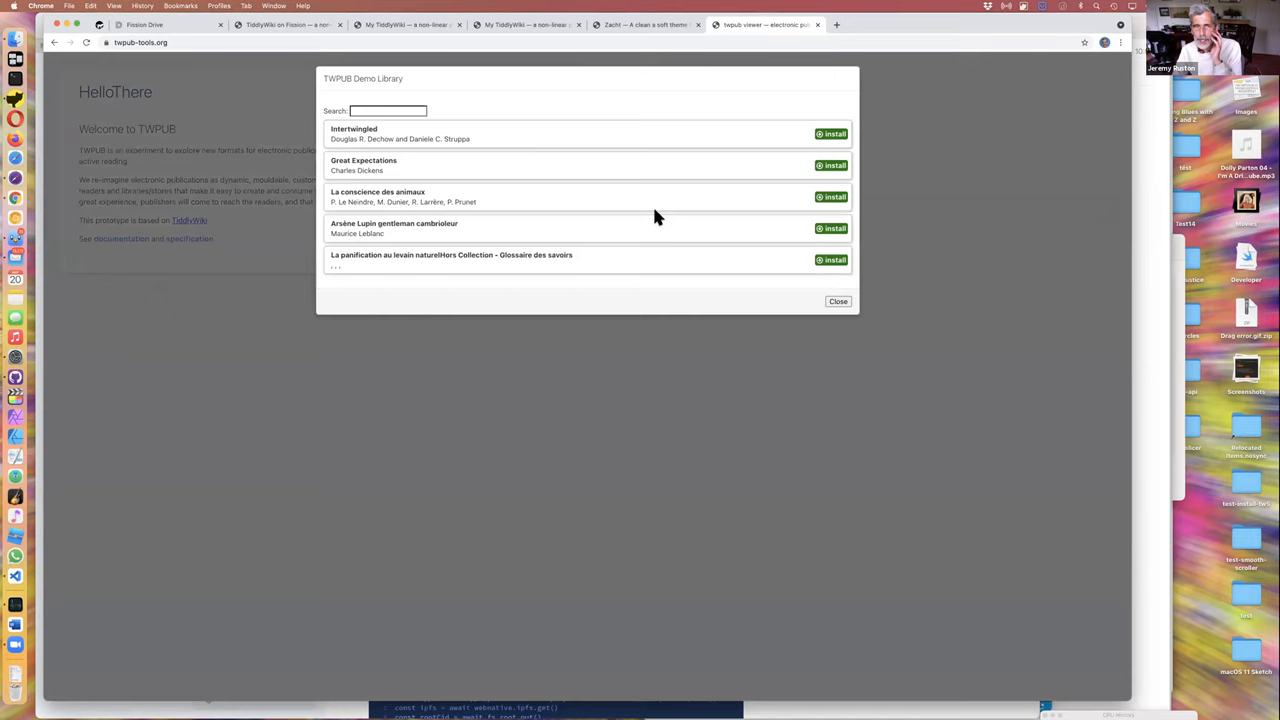
{"action": "mouse_move", "coordinate": [680, 212]}
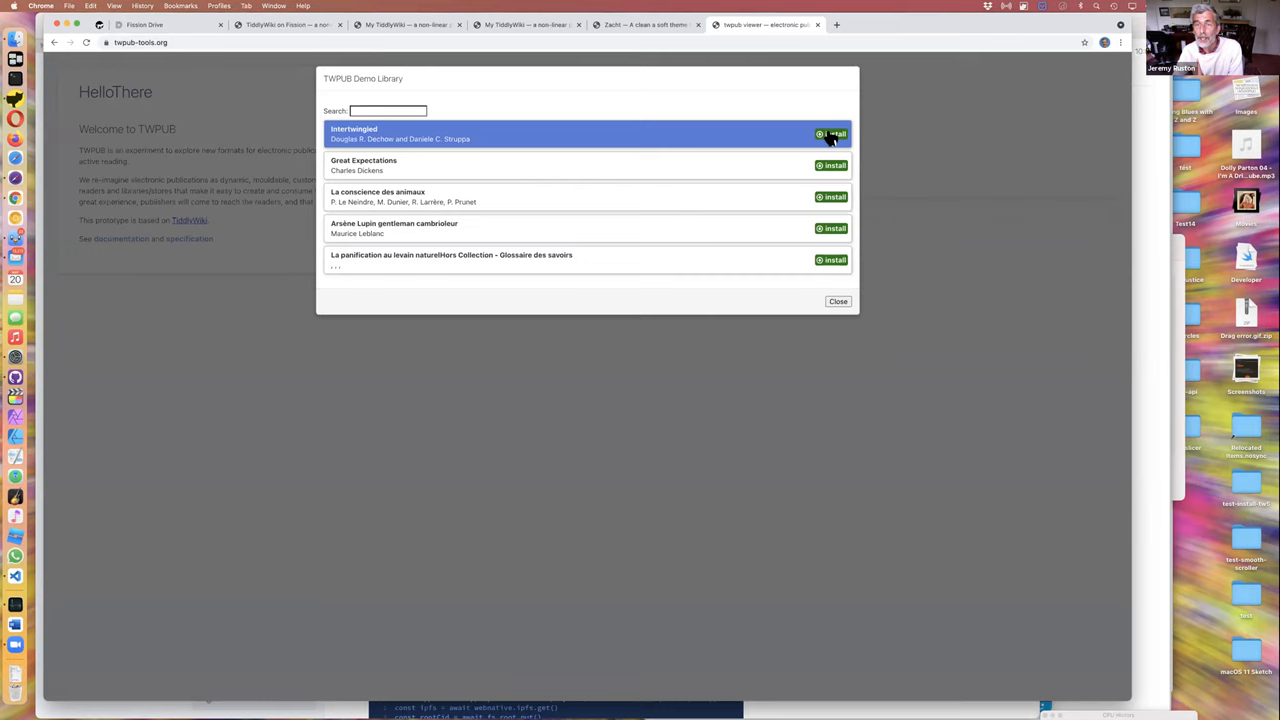
{"action": "left_click", "coordinate": [830, 134]}
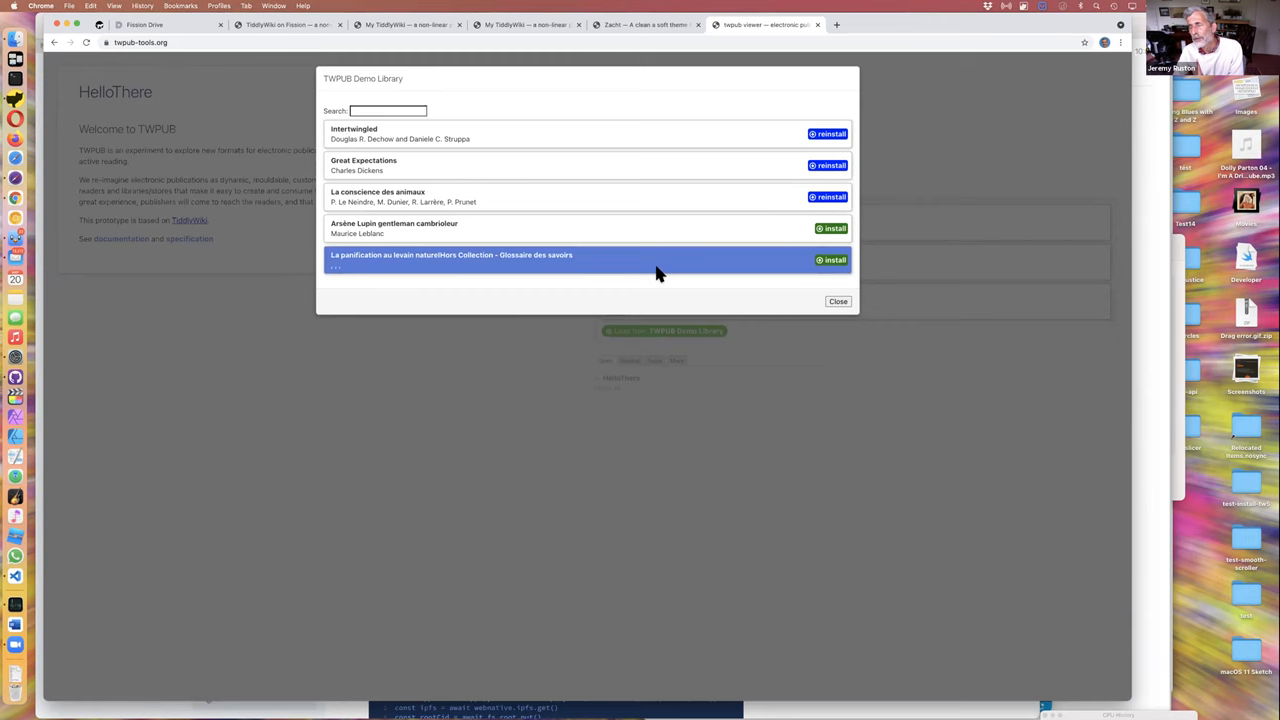
Step: Close the library and open the first installed book to read its table of contents
{"action": "left_click", "coordinate": [838, 300]}
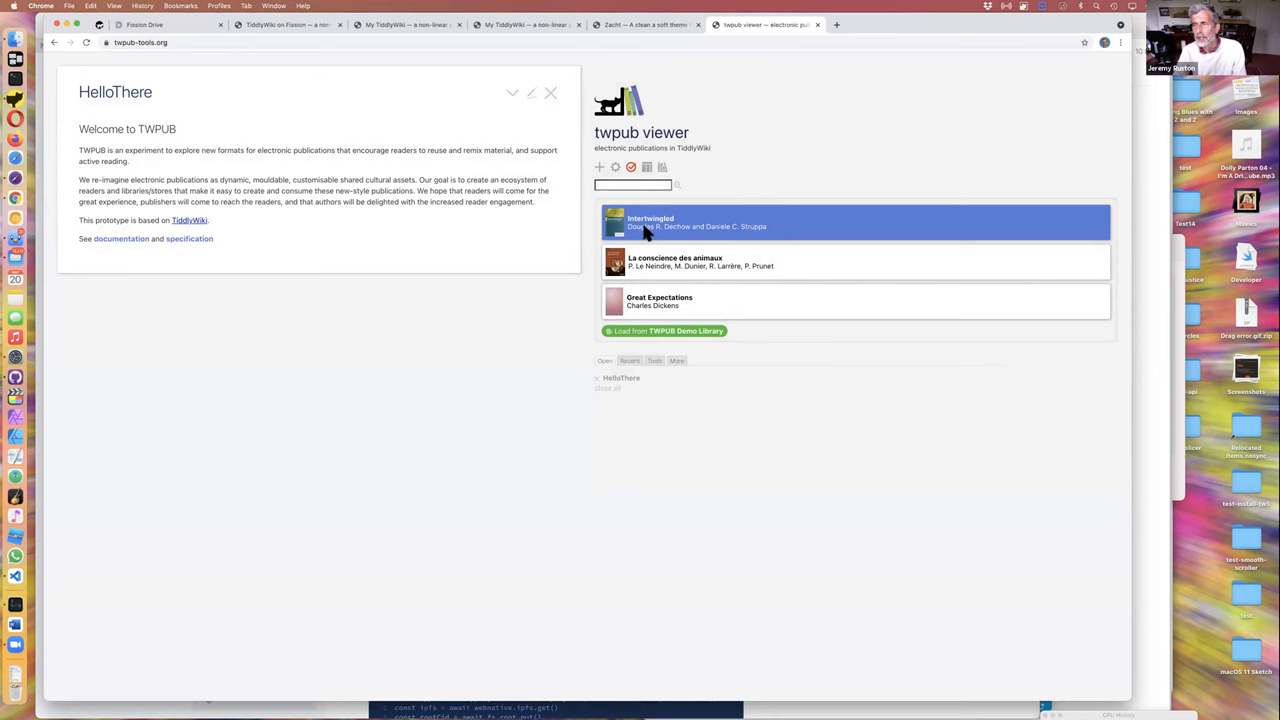
{"action": "left_click", "coordinate": [670, 222]}
{"action": "type", "text": "fdsfdg sdfg sfdg dfgsfgsdfg"}
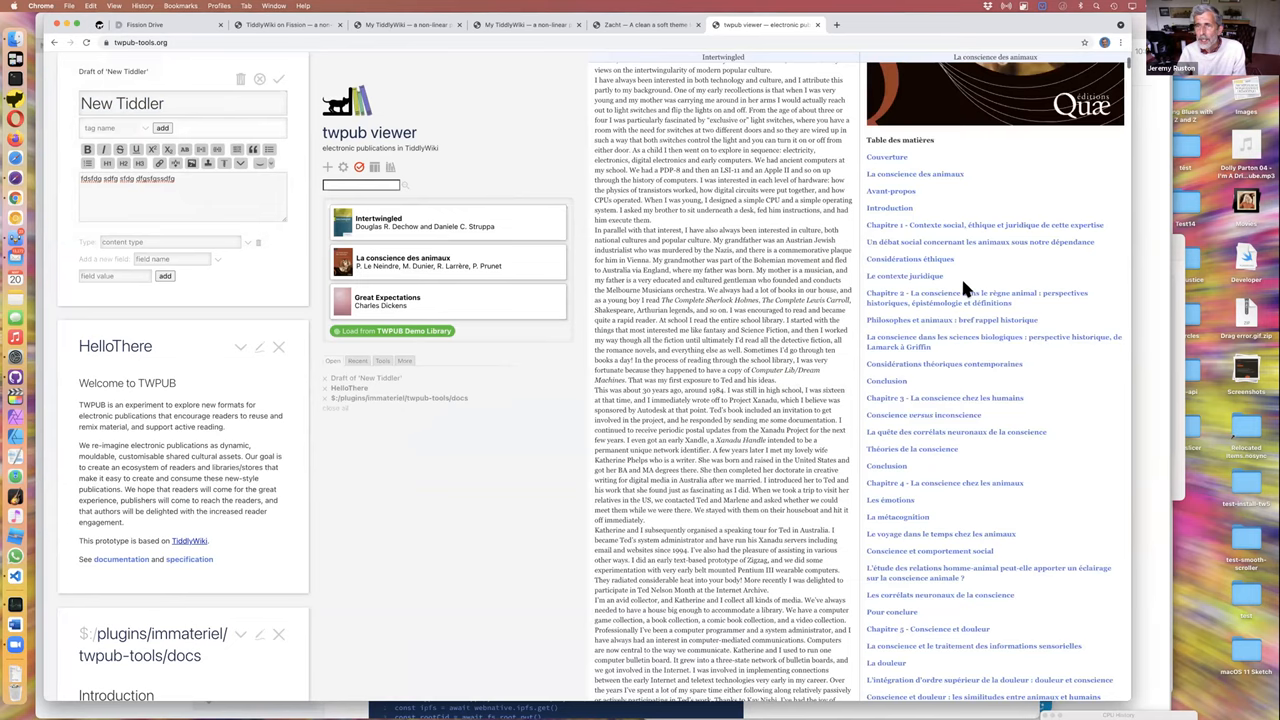
{"action": "scroll", "scroll_direction": "down", "scroll_amount": 3}
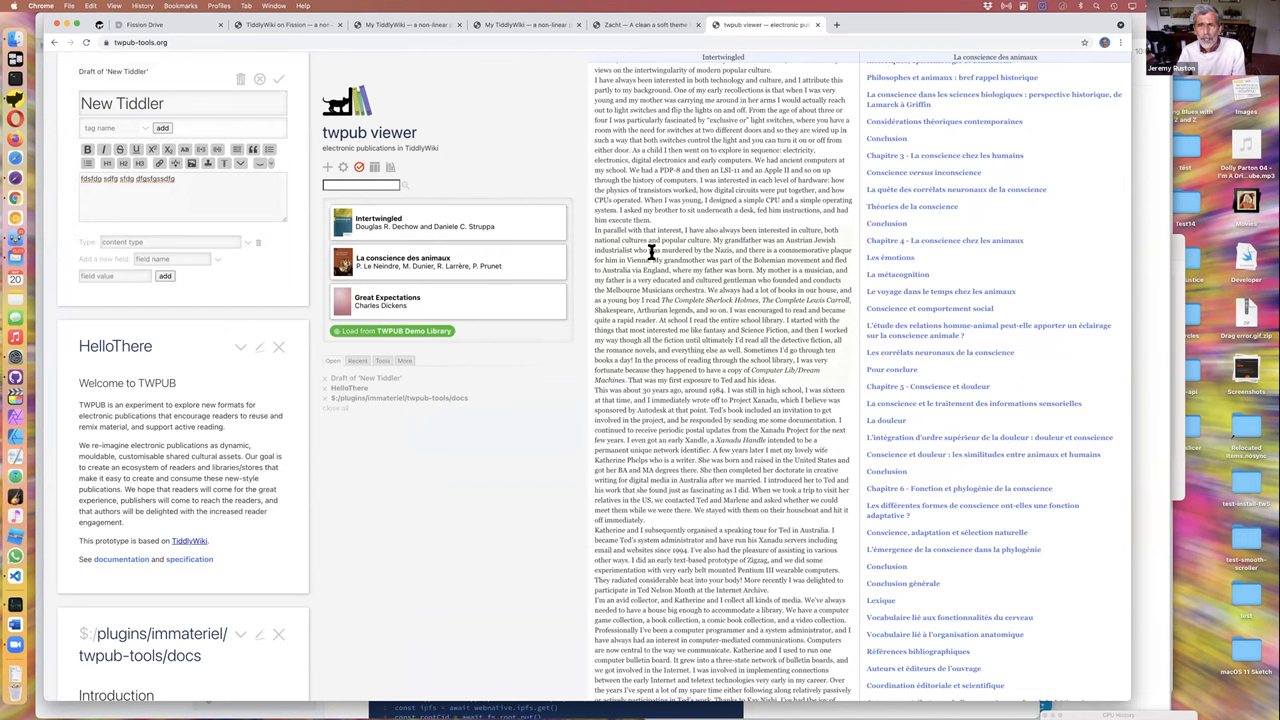
Step: Create an Extract tiddler from a selected passage in the open publication
{"action": "left_click", "coordinate": [648, 250]}
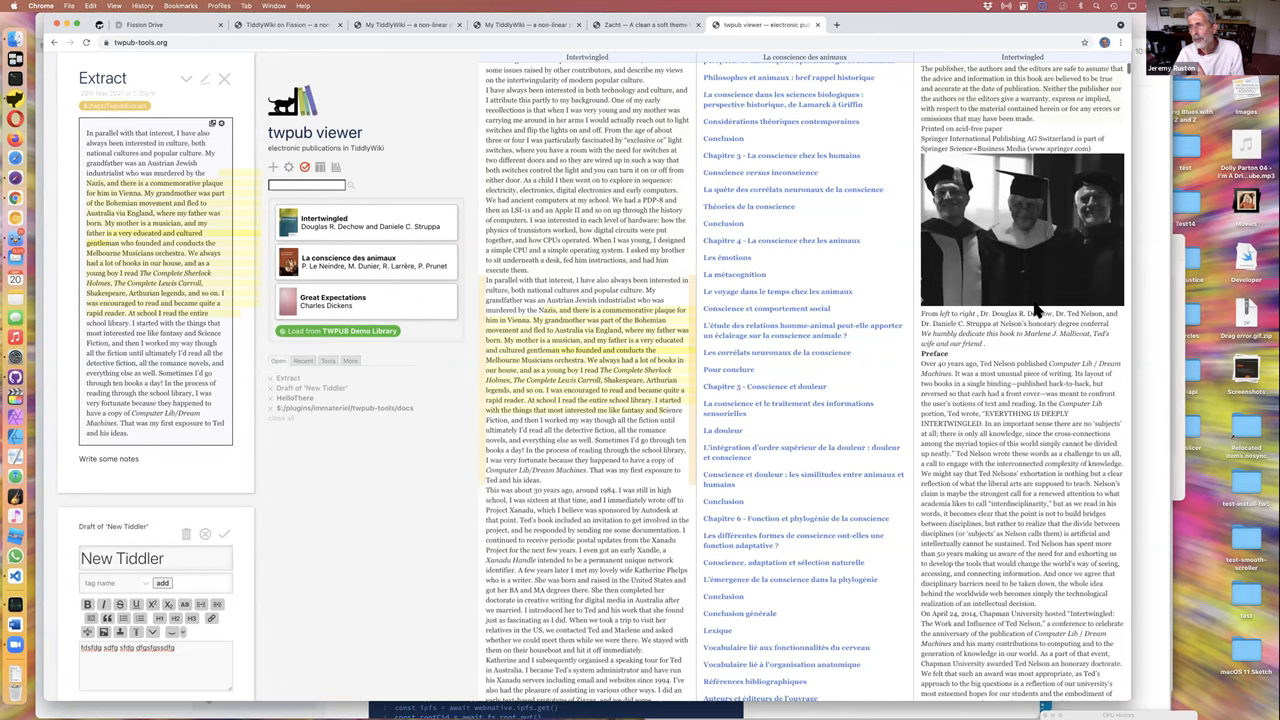
Step: Scroll the TWPub Development documentation down to the Format and Components sections
{"action": "scroll", "scroll_direction": "down", "scroll_amount": 3}
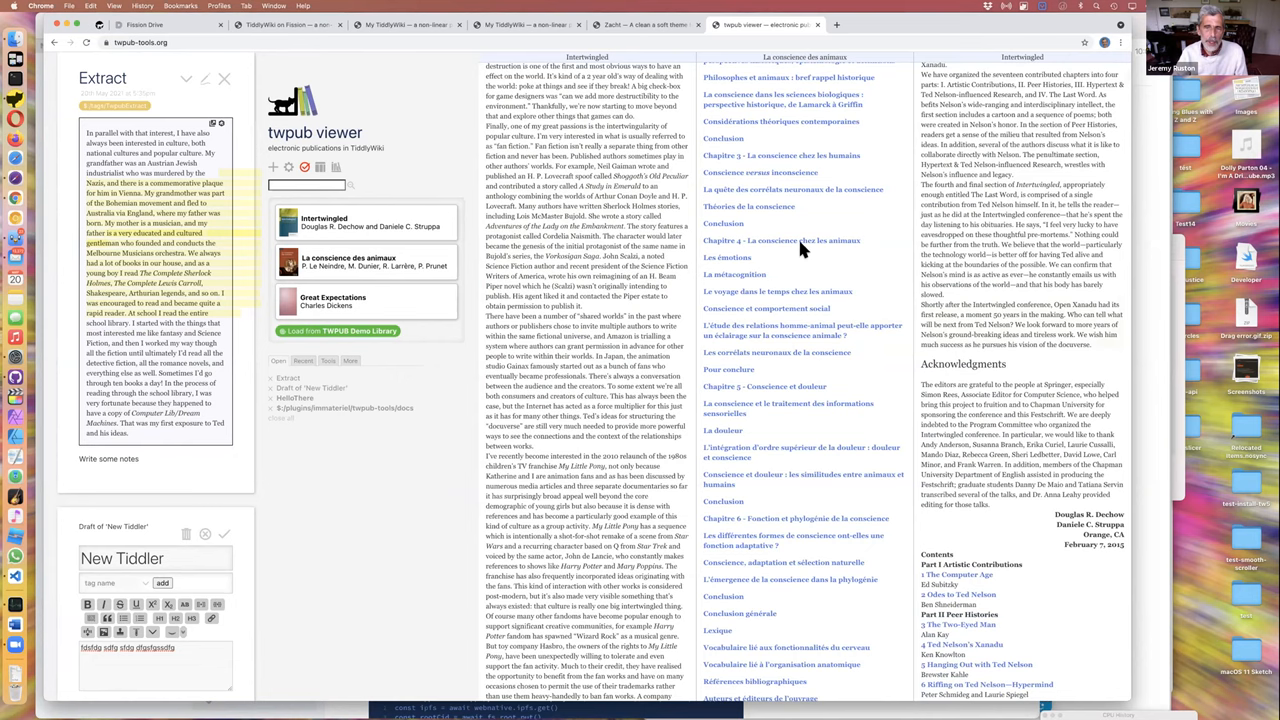
{"action": "scroll", "scroll_direction": "down", "scroll_amount": 3}
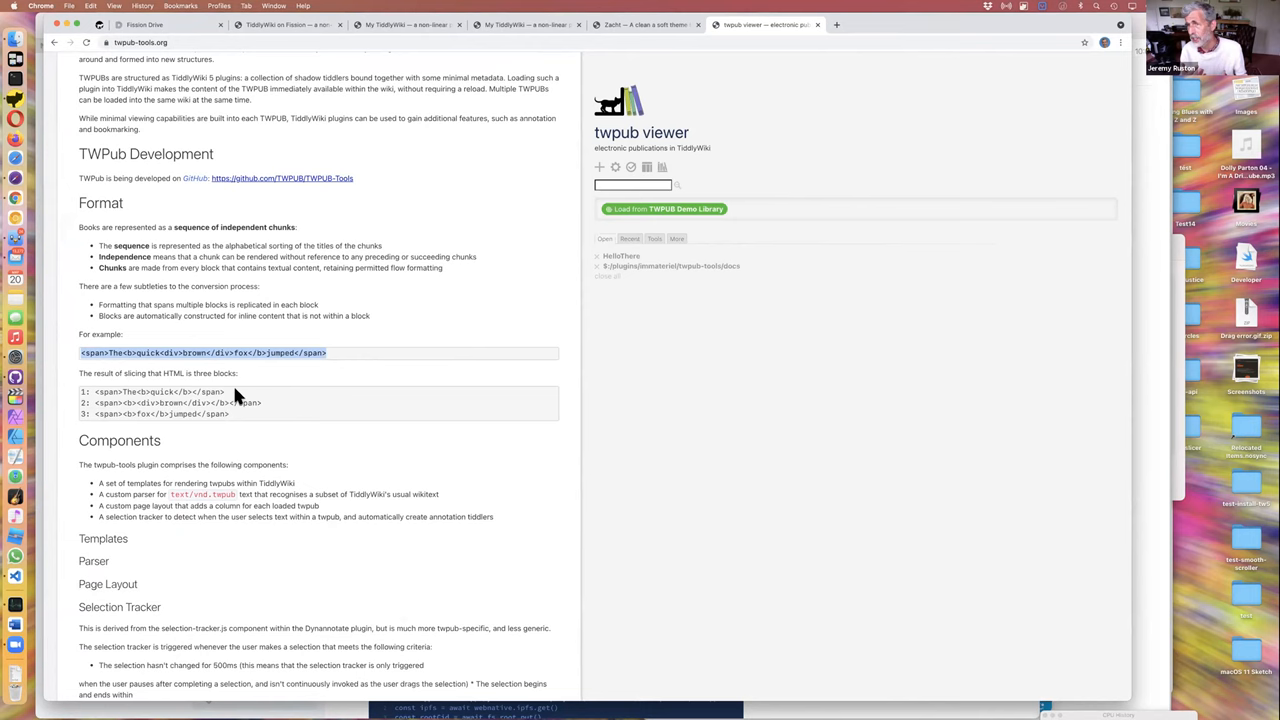
Step: Expand the loaded publications list and read La conscience des animaux in its own column
{"action": "left_click", "coordinate": [660, 208]}
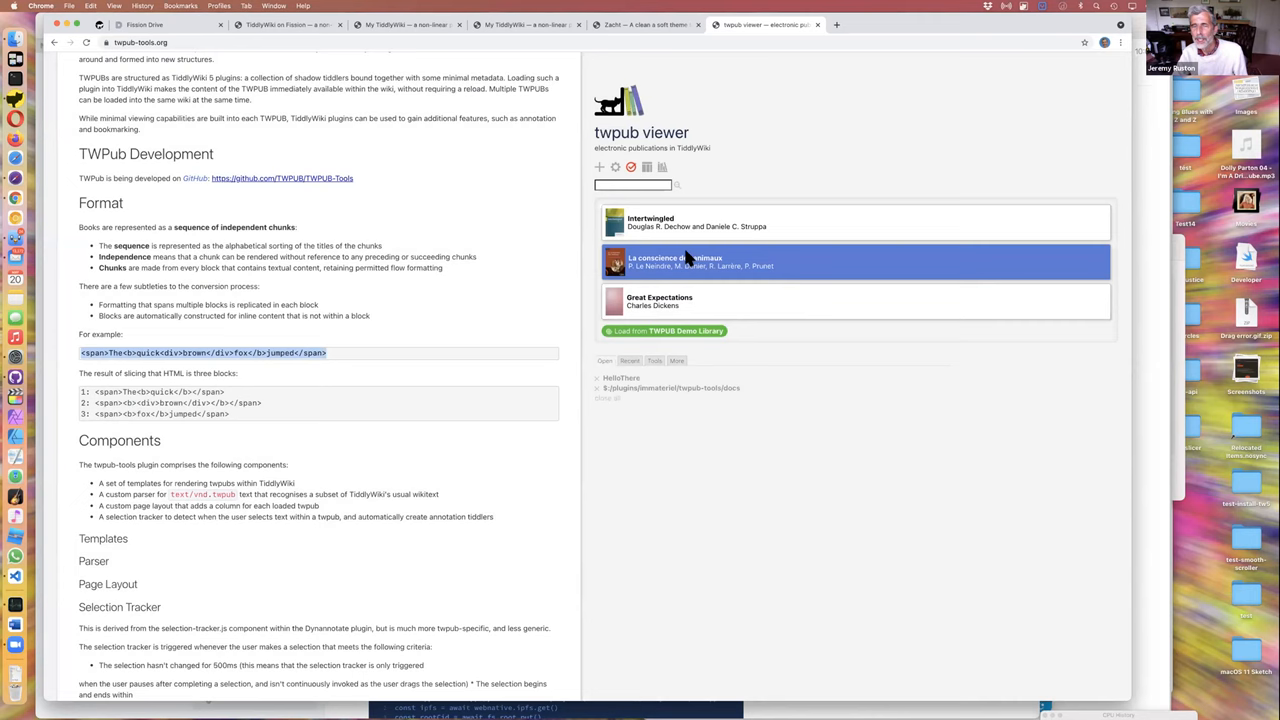
{"action": "left_click", "coordinate": [690, 260]}
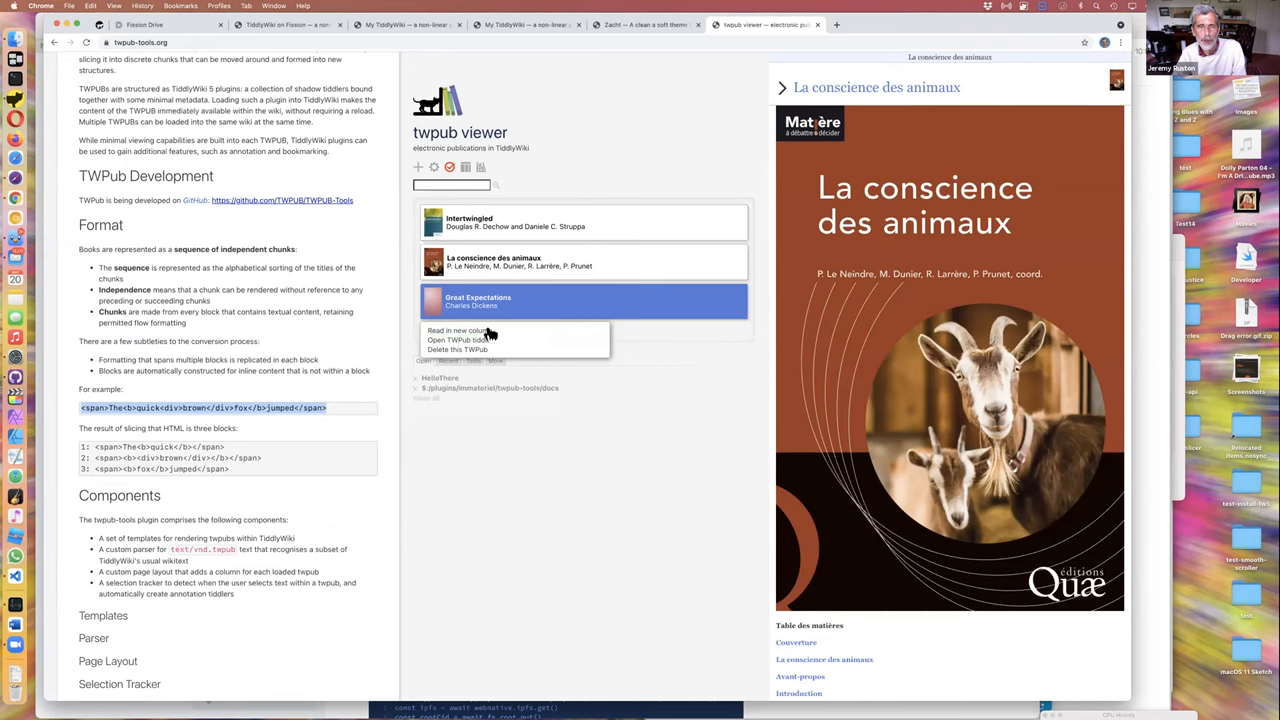
Step: Read Great Expectations in a new column beside La conscience des animaux
{"action": "left_click", "coordinate": [456, 332]}
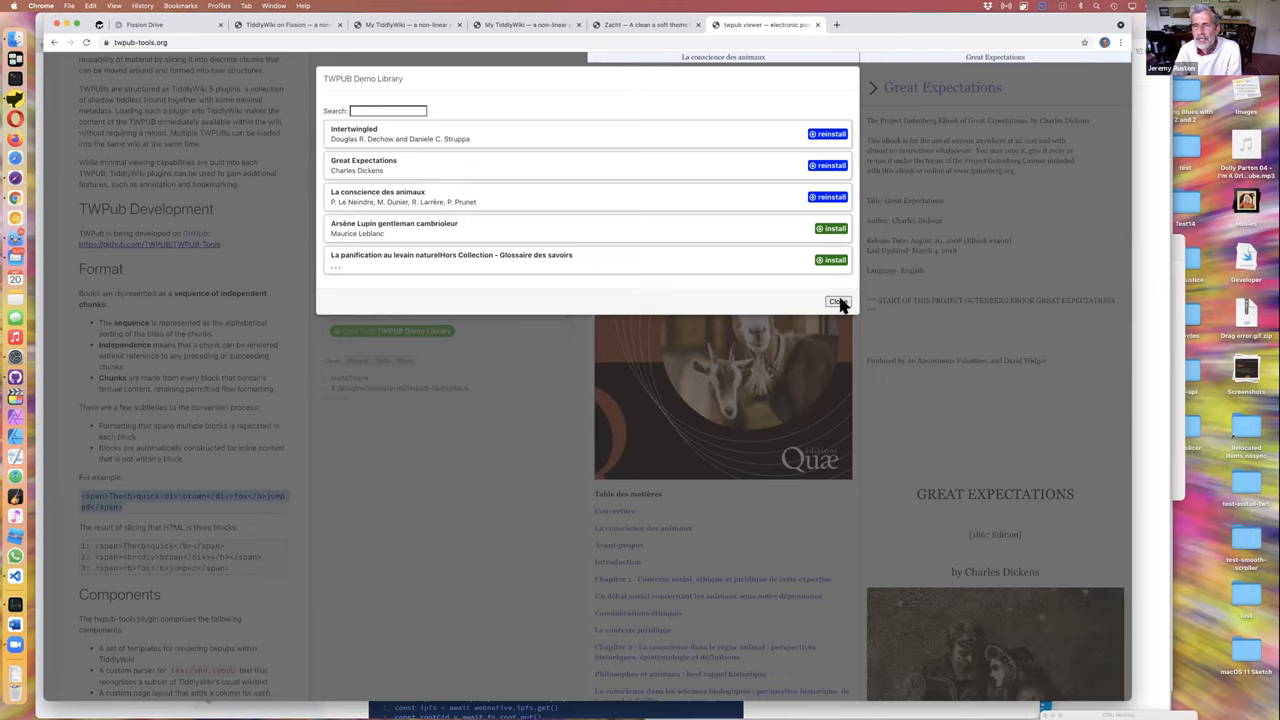
Step: Close the demo library and bring up the installed plugins list with Get more plugins
{"action": "left_click", "coordinate": [836, 300]}
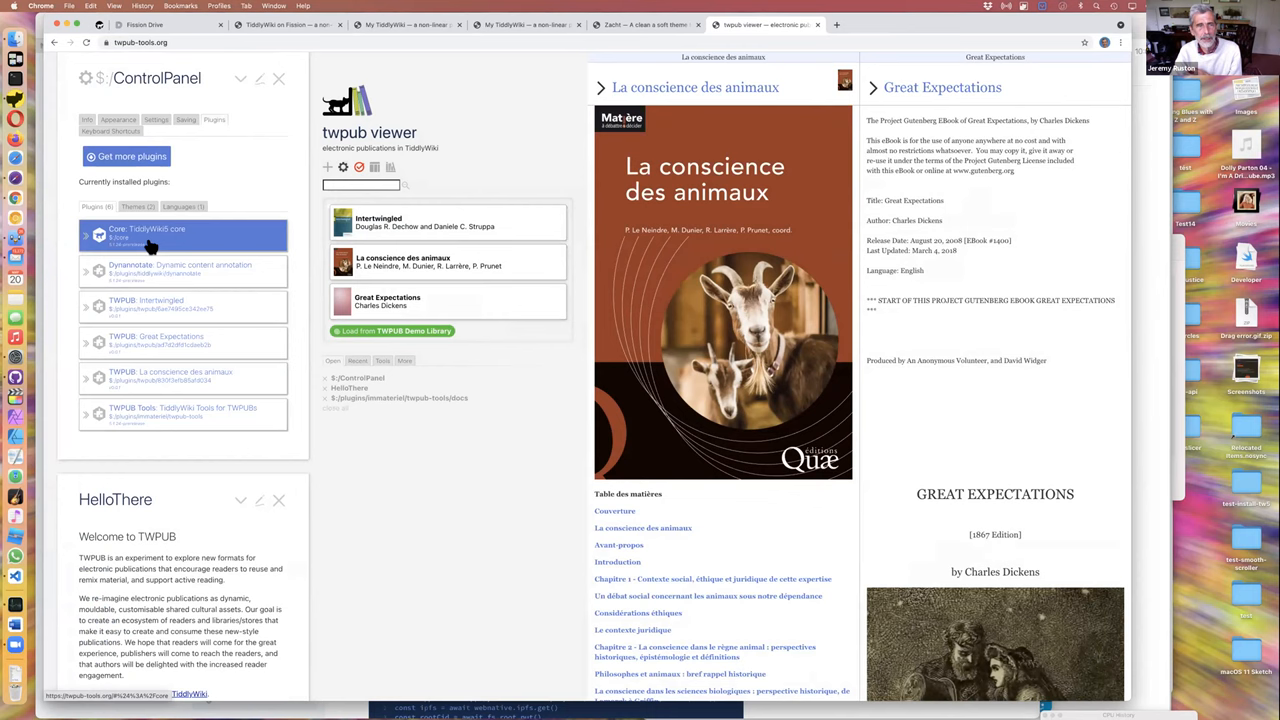
{"action": "left_click", "coordinate": [126, 156]}
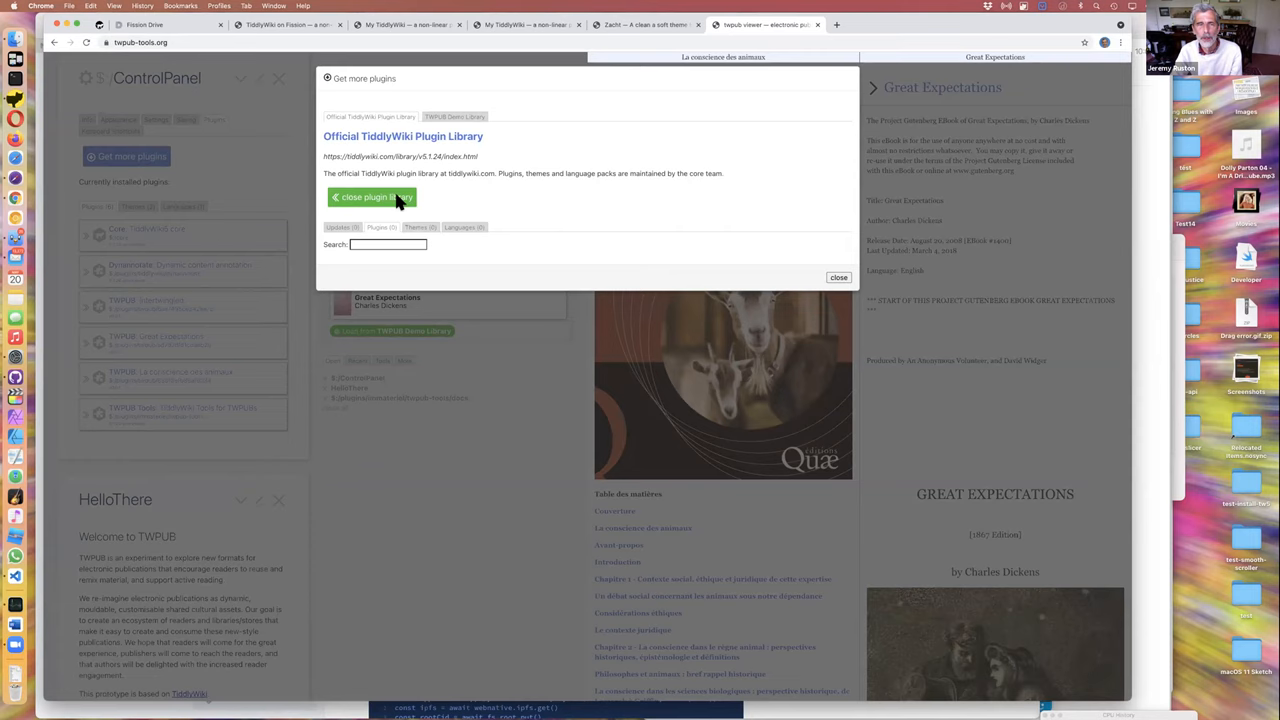
{"action": "left_click", "coordinate": [452, 116]}
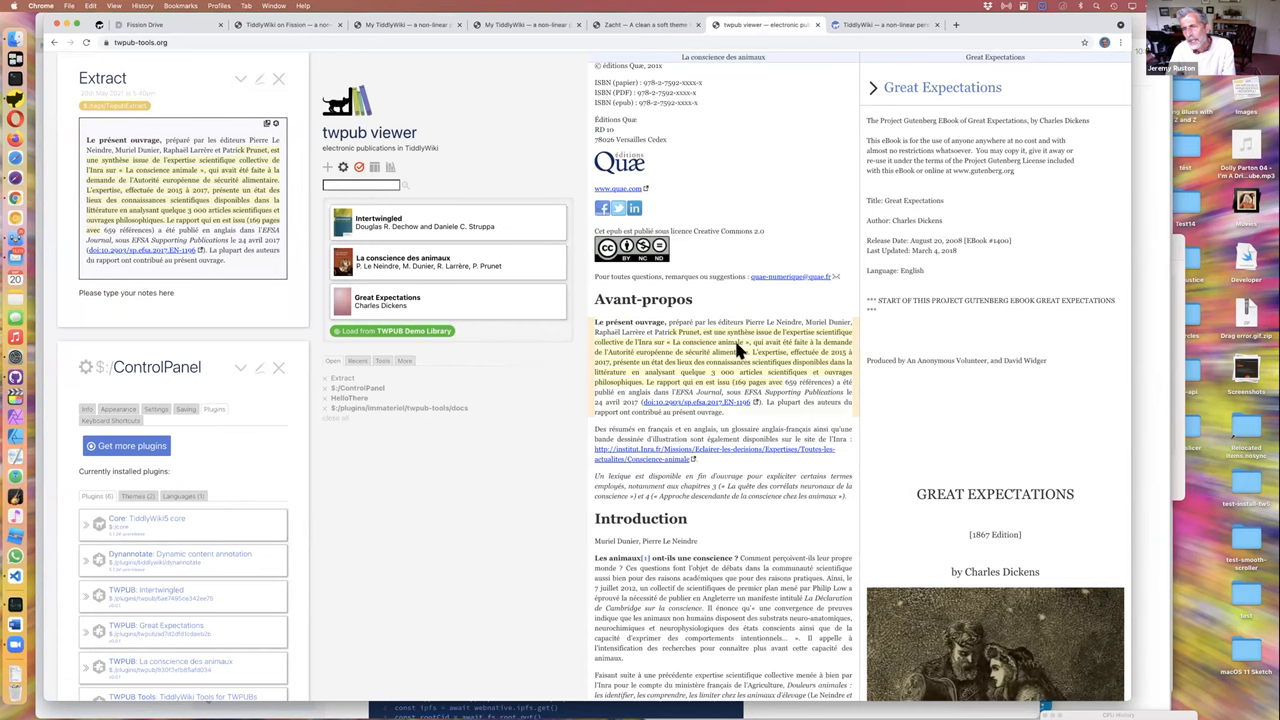
Step: Scroll the book column so the installed plugins list shows each TWPUB book
{"action": "scroll", "scroll_direction": "down", "scroll_amount": 3}
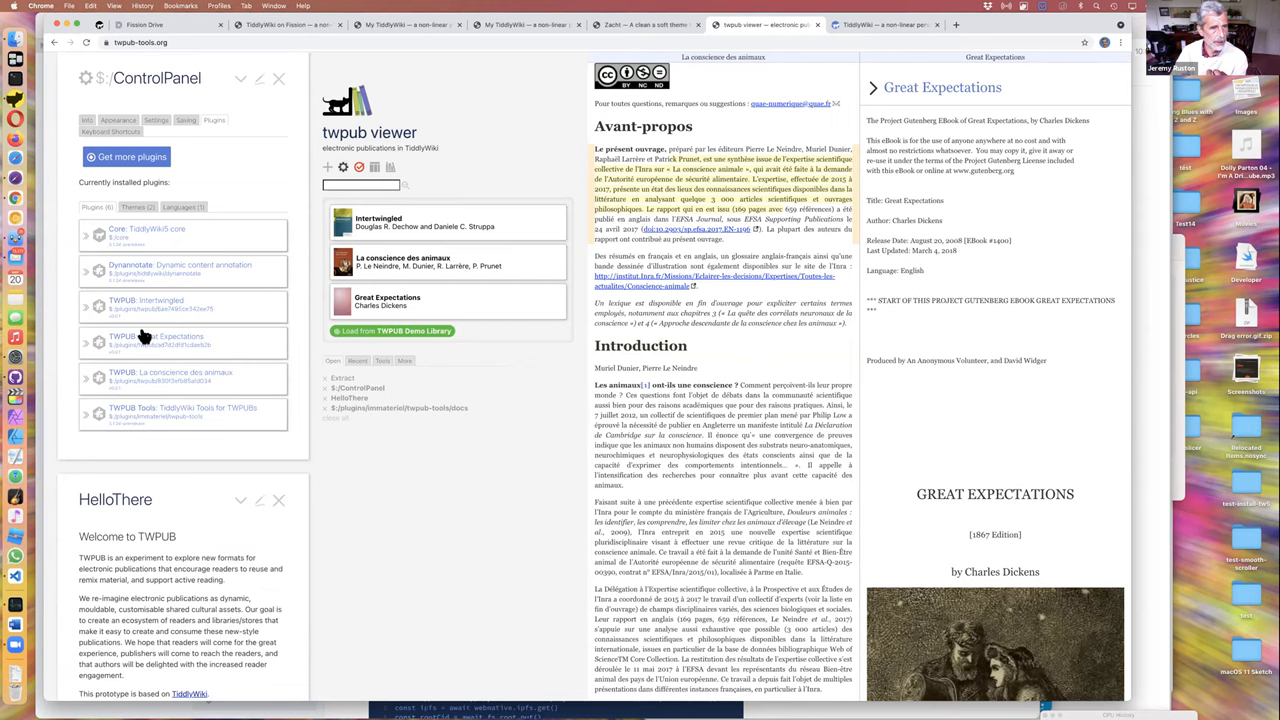
Step: Show the Great Expectations TWPUB plugin's list of shadow tiddlers
{"action": "left_click", "coordinate": [150, 340]}
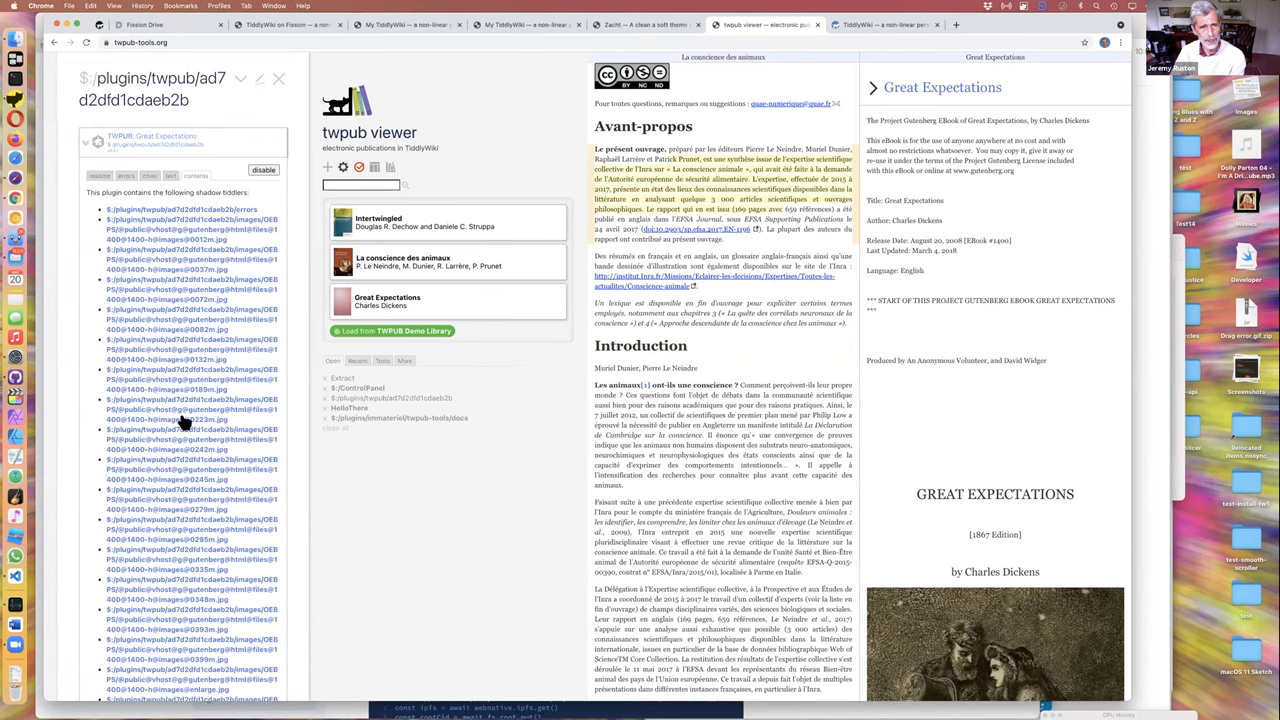
{"action": "scroll", "scroll_direction": "down", "scroll_amount": 3}
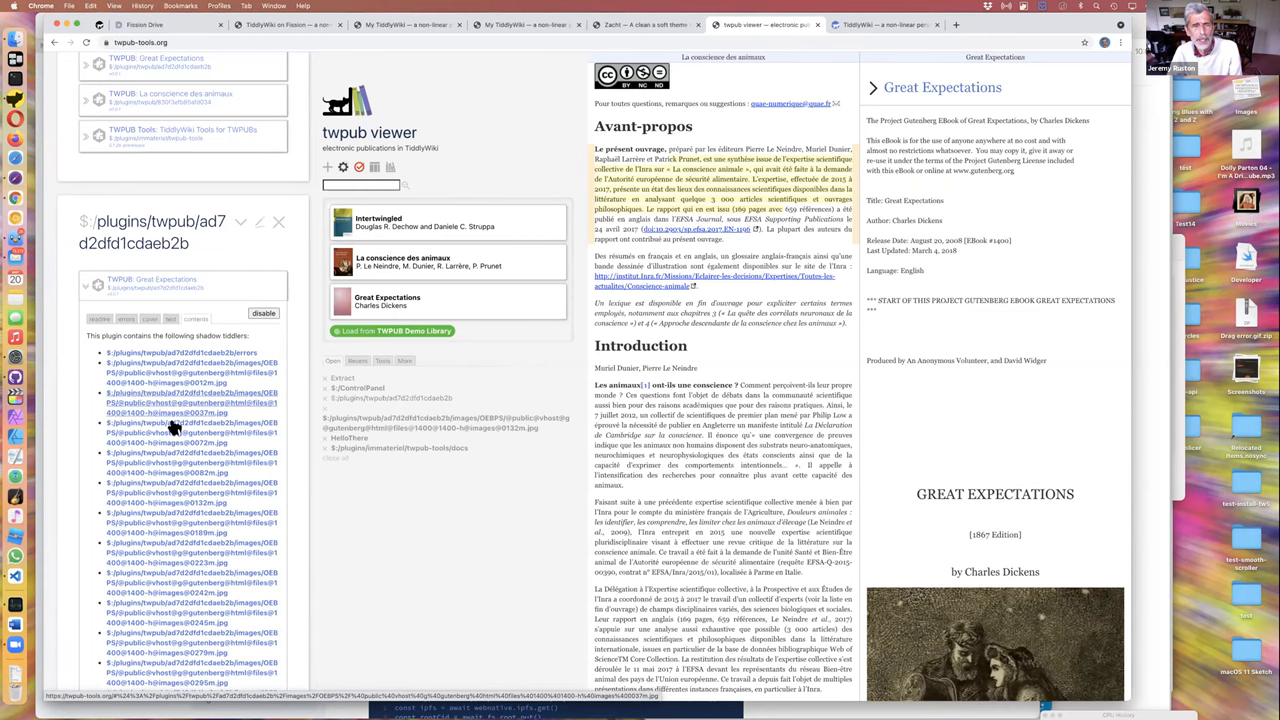
{"action": "mouse_move", "coordinate": [200, 536]}
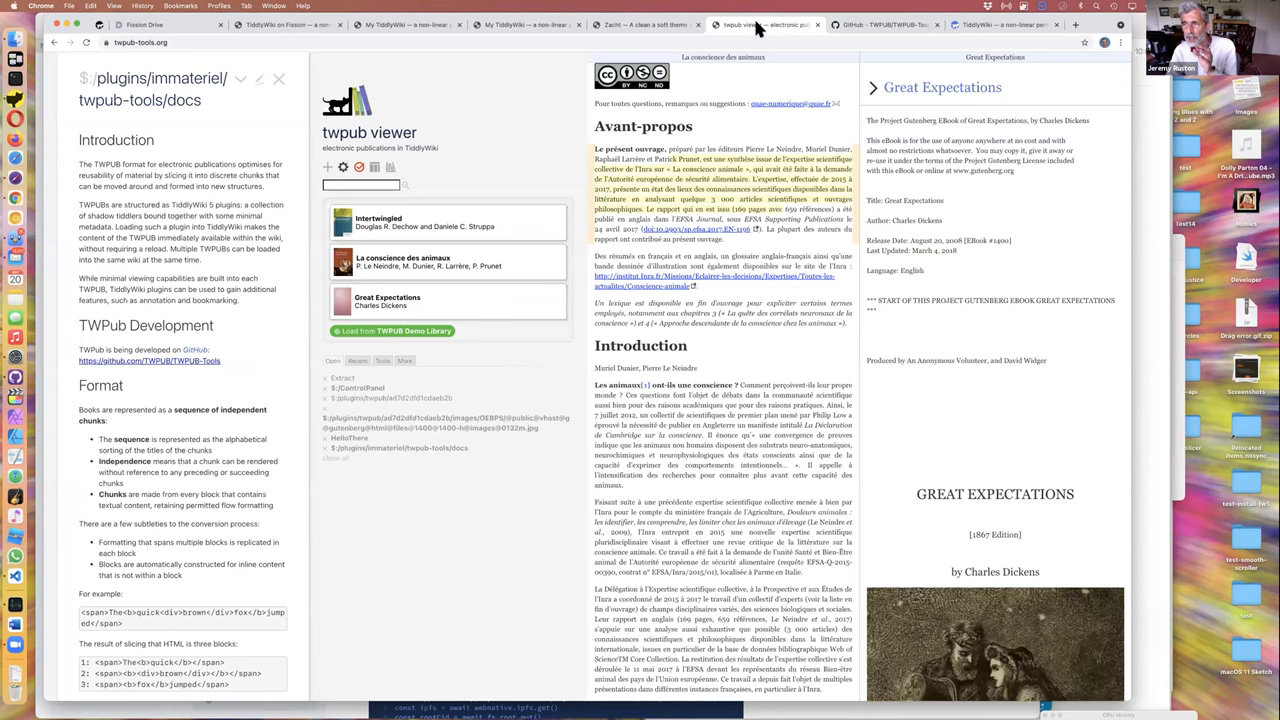
{"action": "mouse_move", "coordinate": [408, 176]}
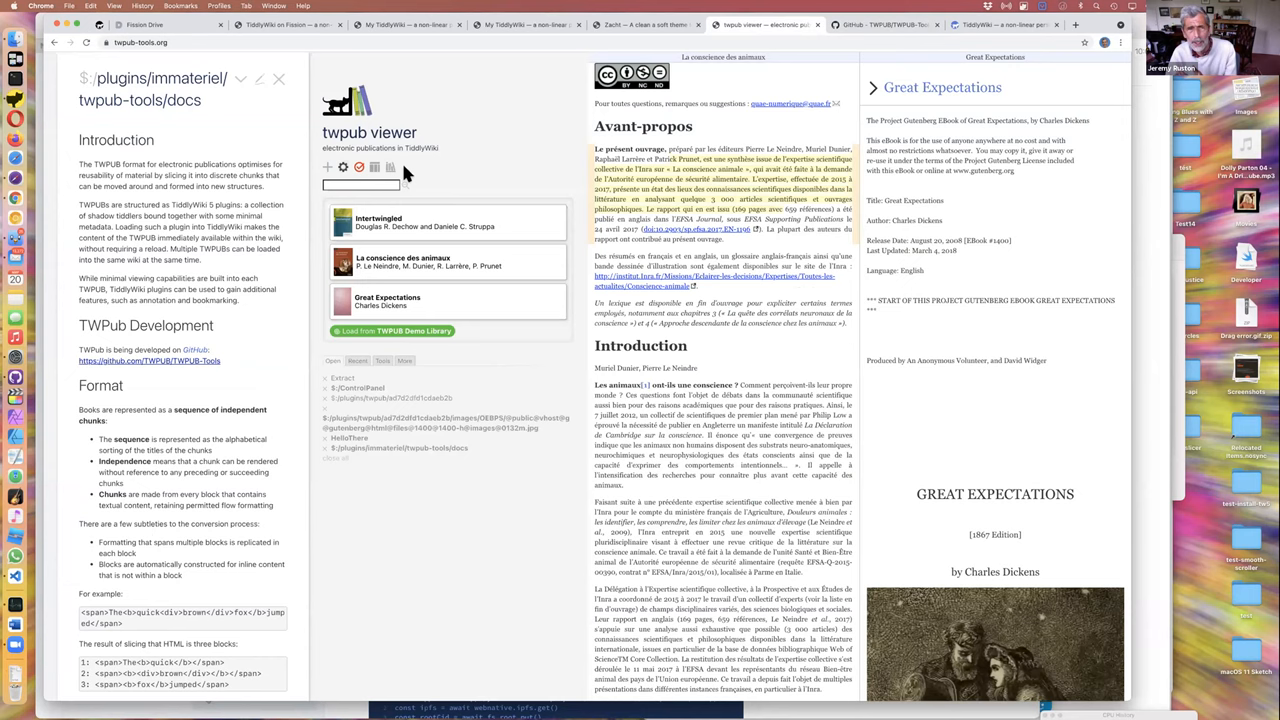